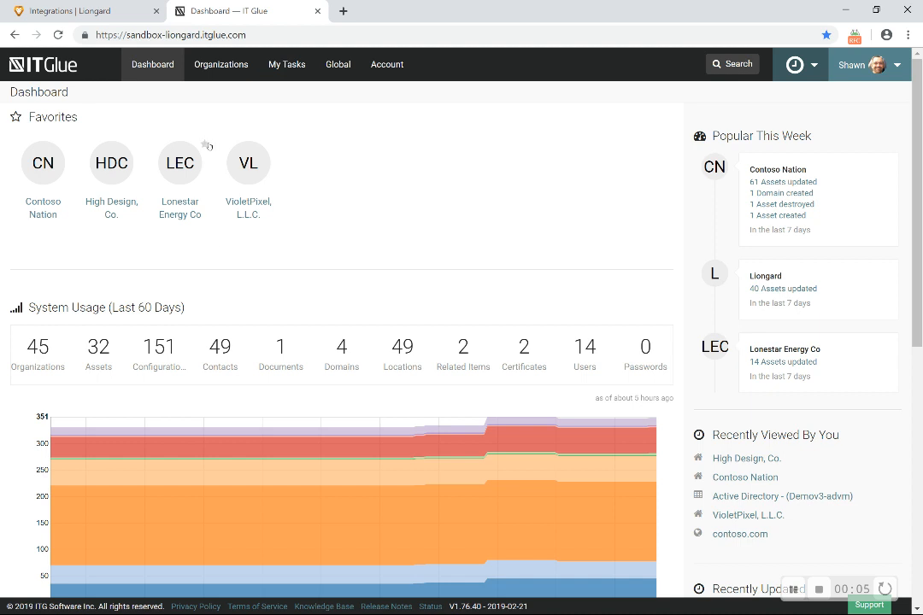
mouse_move(111, 163)
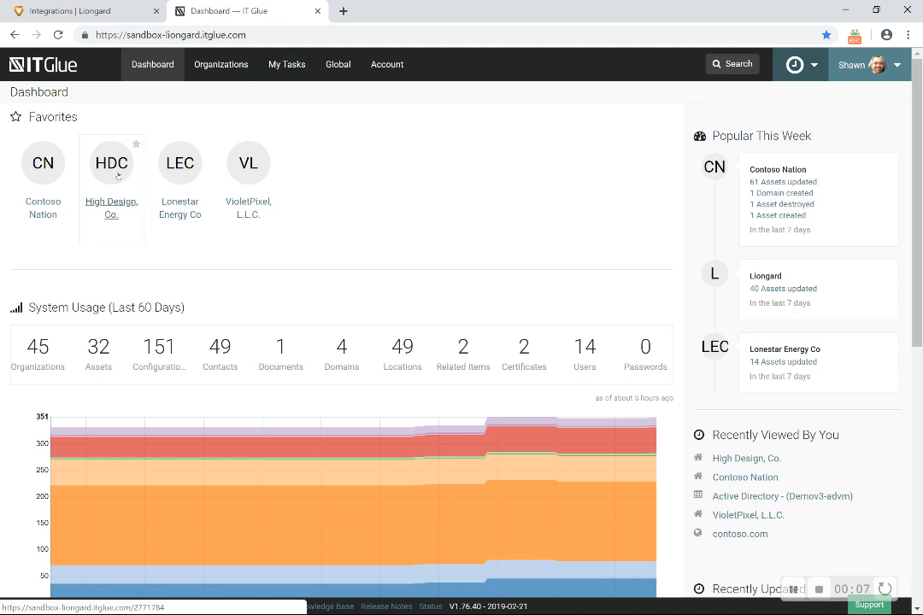
Open the High Design, Co. organization from the dashboard favorites.
left_click(111, 162)
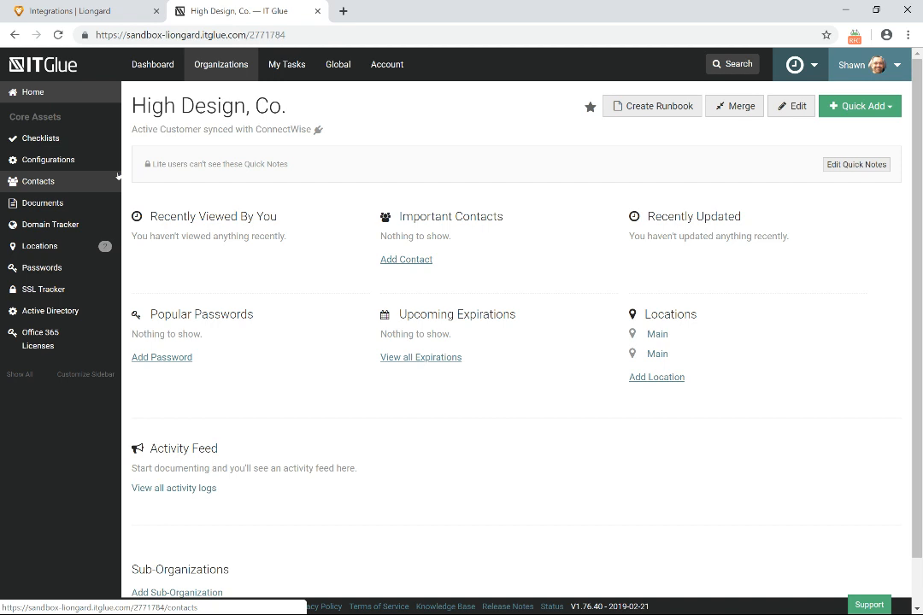
mouse_move(48, 161)
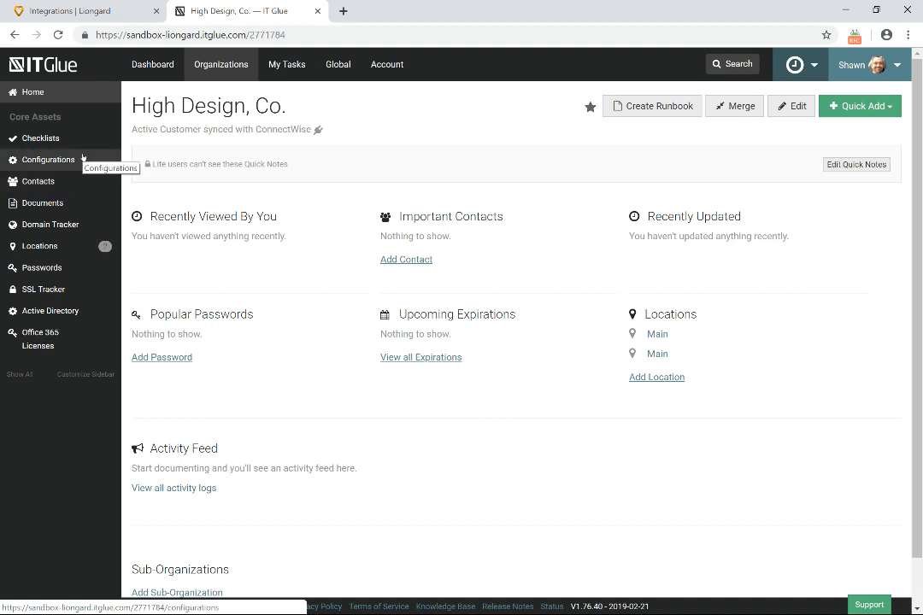
Open High Design, Co.'s Configurations list (0 of 0 results).
left_click(48, 158)
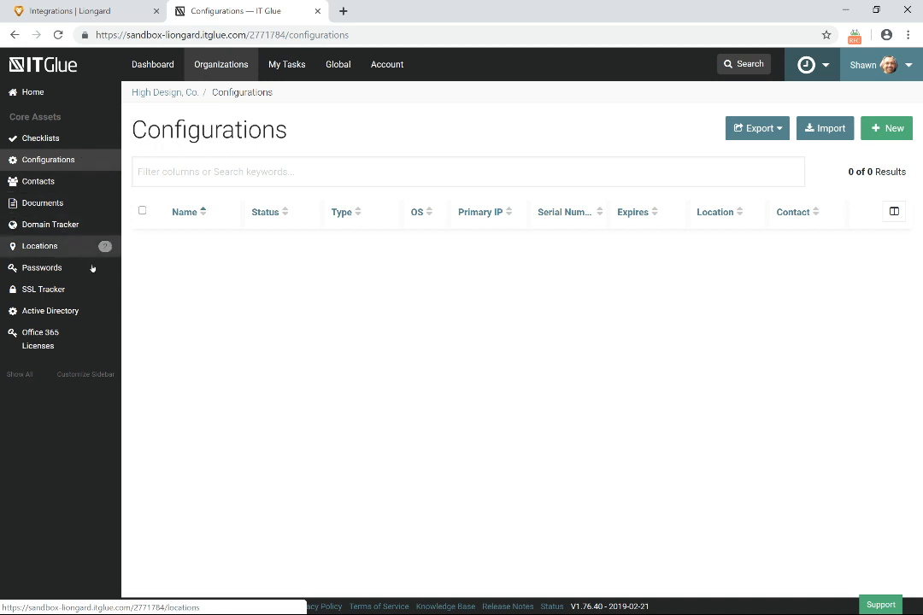
mouse_move(86, 383)
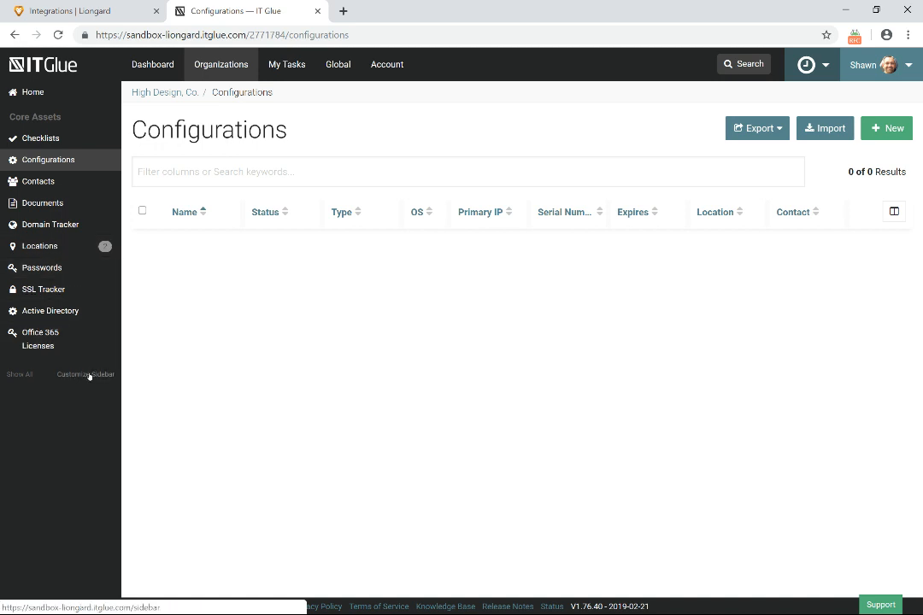
mouse_move(386, 65)
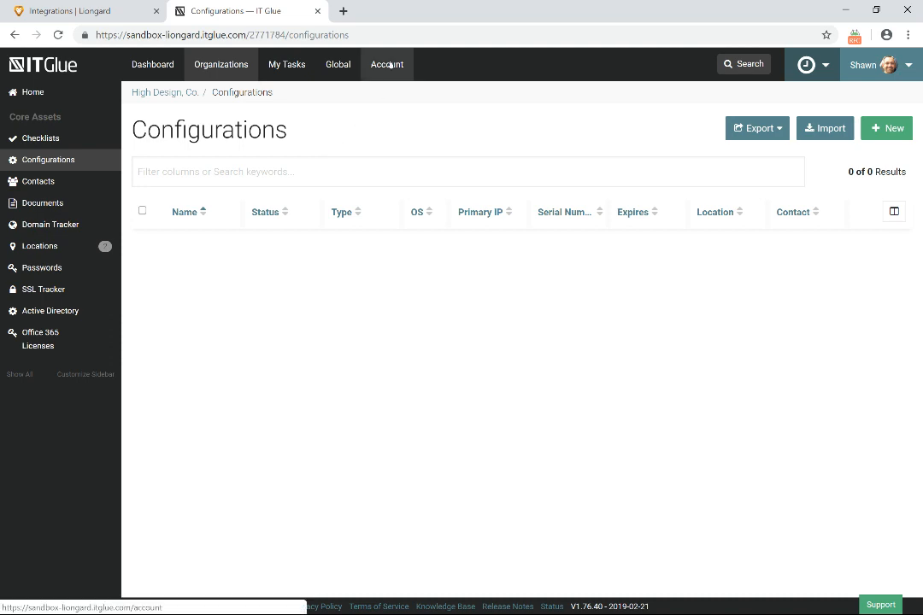
Open the Active Directory flexible asset type's edit form from Account and review its field definitions.
left_click(386, 65)
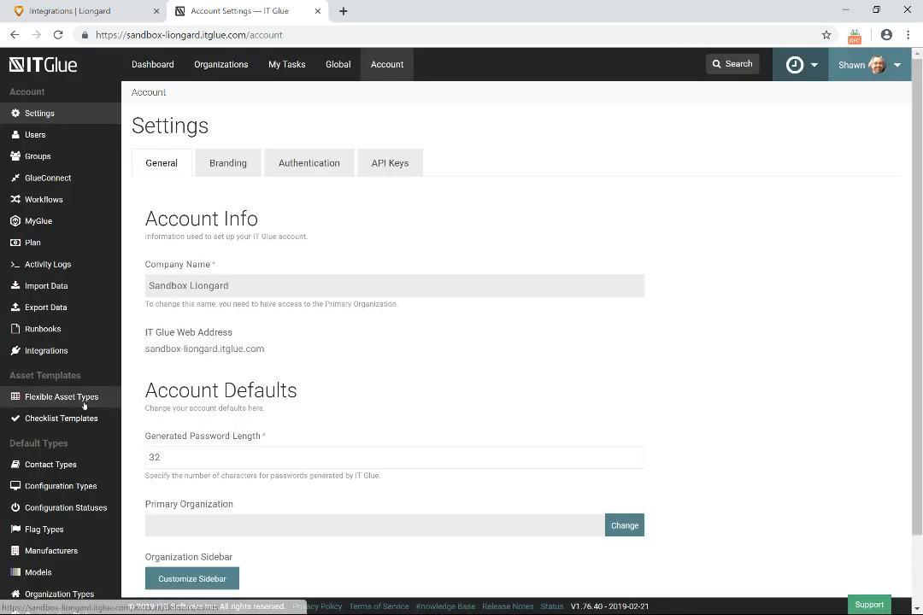
left_click(62, 397)
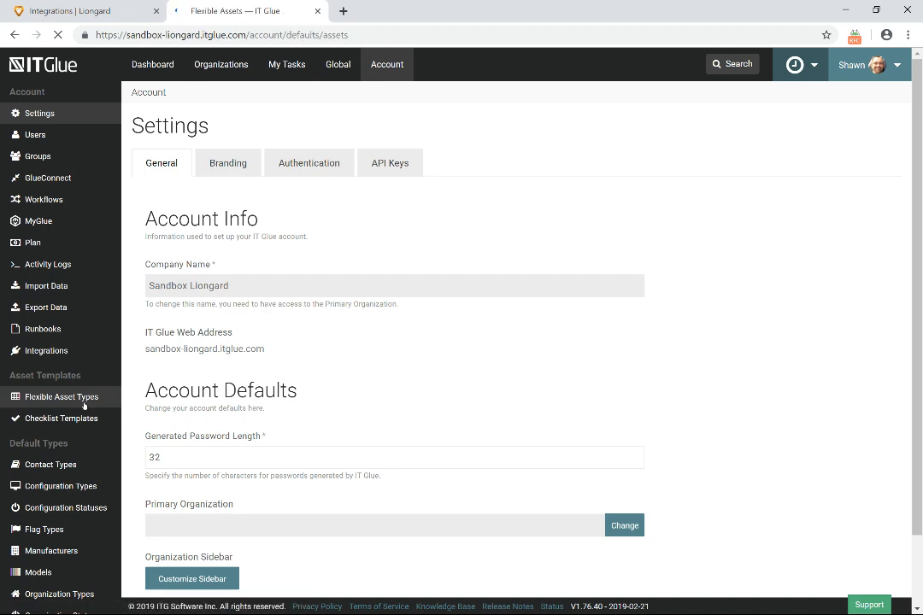
left_click(61, 396)
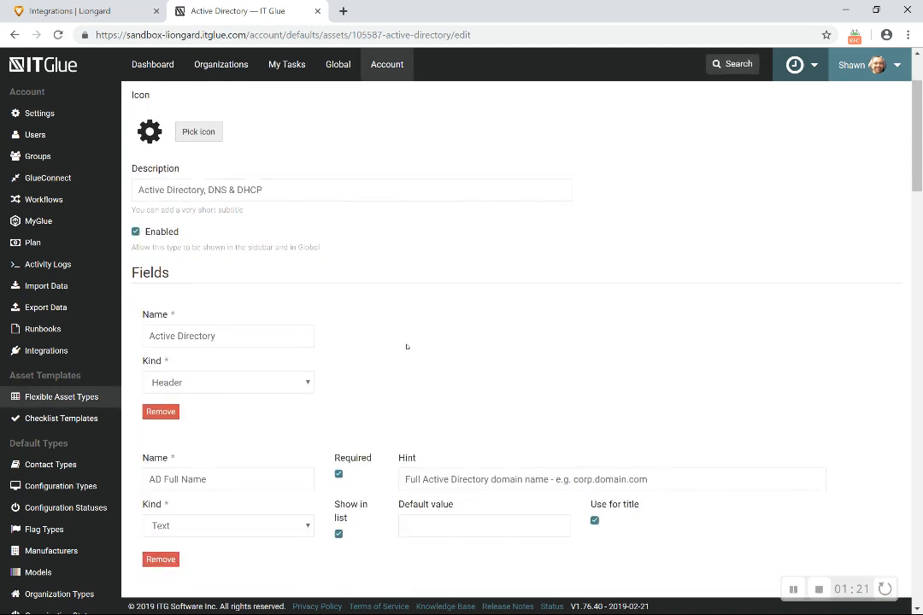
scroll("down", 3)
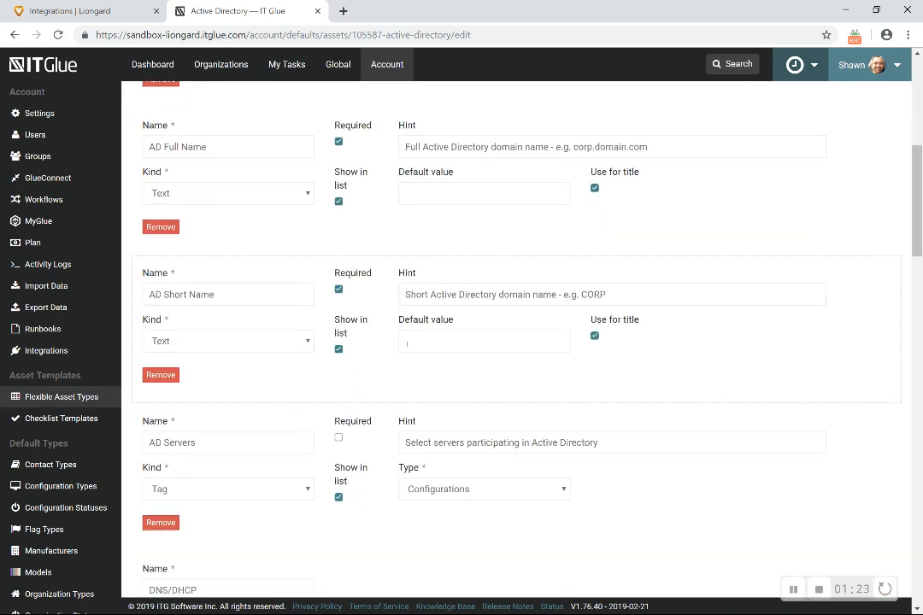
scroll("down", 3)
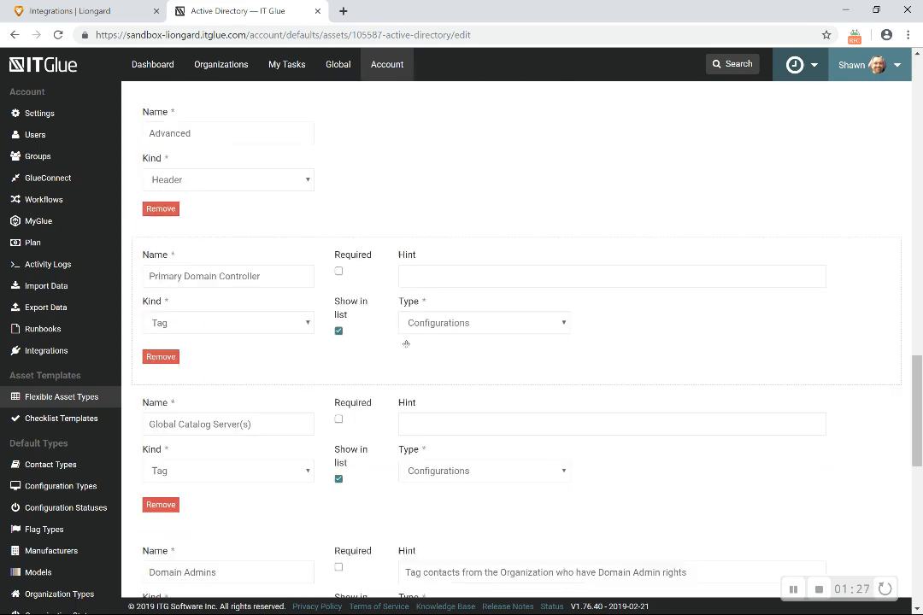
scroll("down", 3)
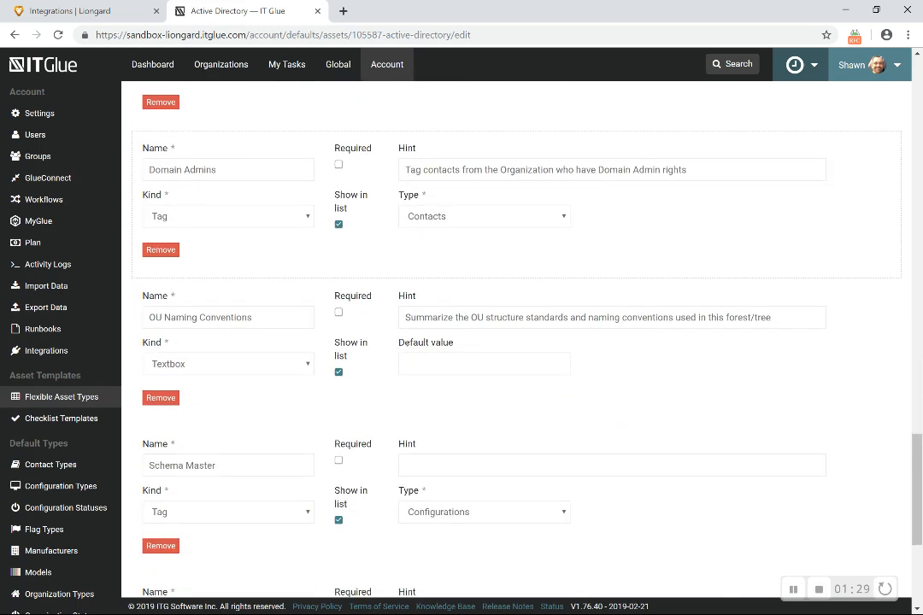
scroll("down", 3)
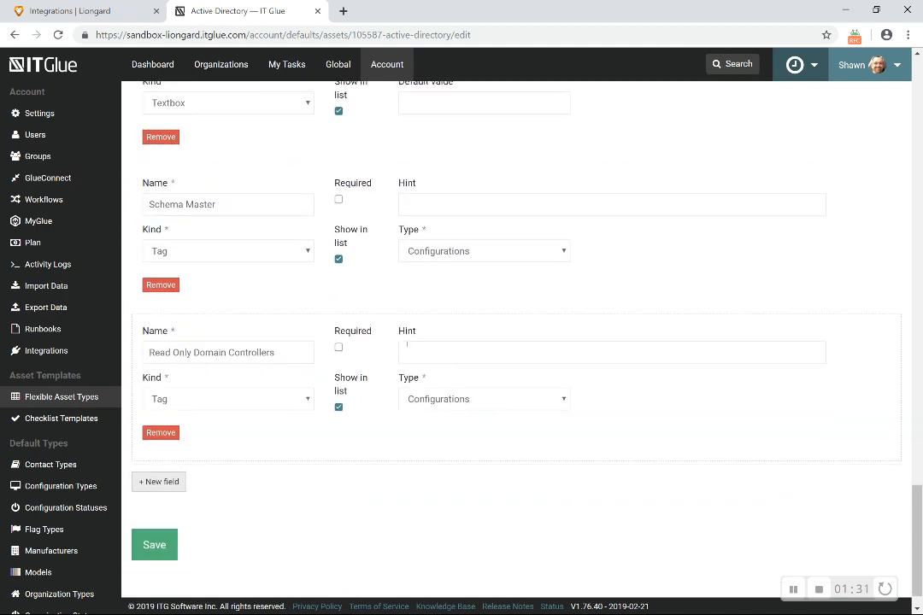
scroll("up", 3)
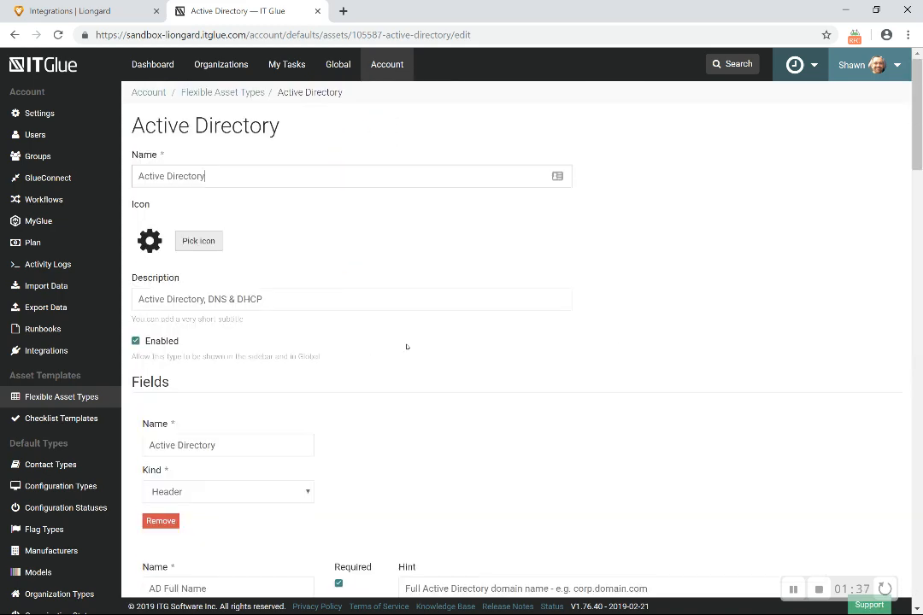
View the IT Glue integration's Import Orgs list in Liongard Roar.
left_click(82, 10)
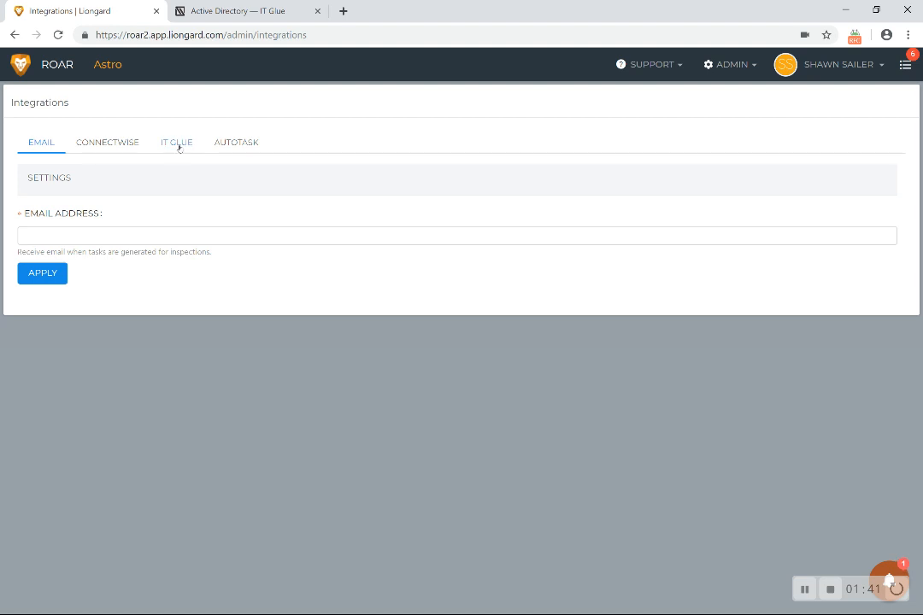
mouse_move(106, 141)
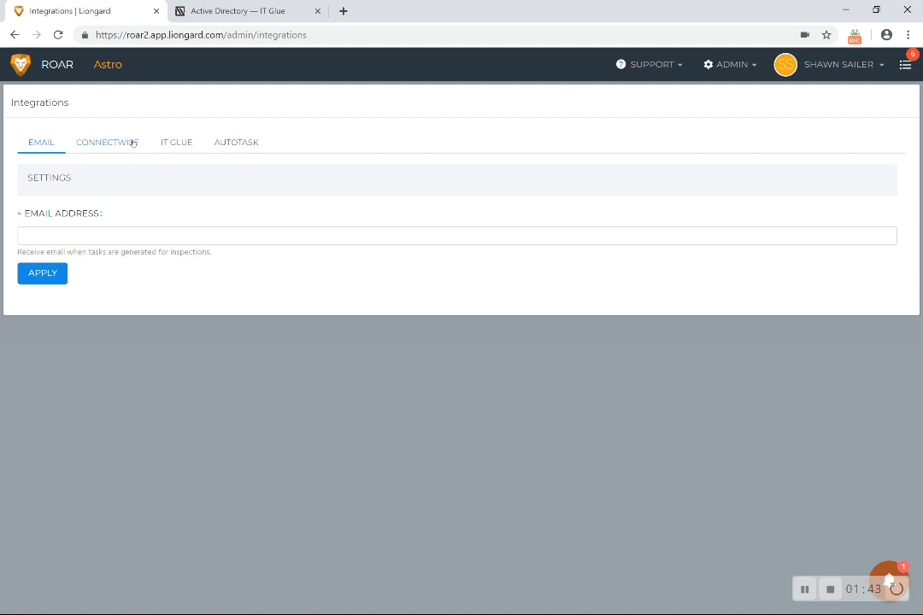
left_click(176, 142)
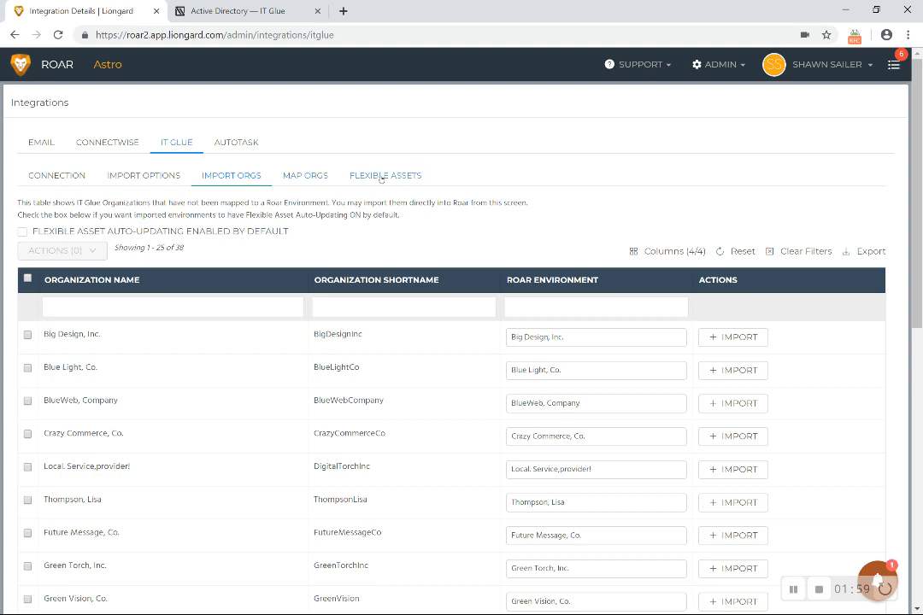
Review the Flexible Assets auto-updating settings for every Roar asset type mapping.
left_click(384, 174)
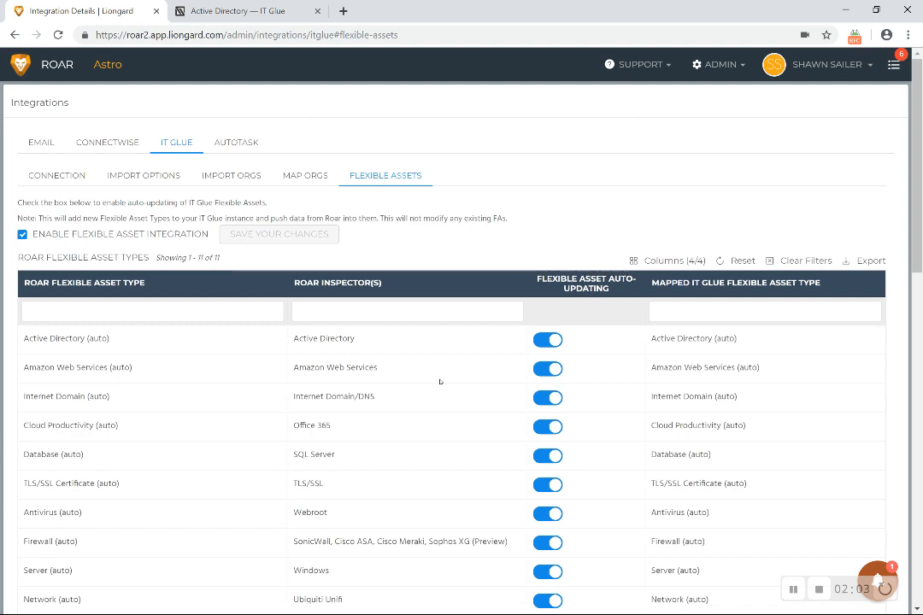
scroll("down", 3)
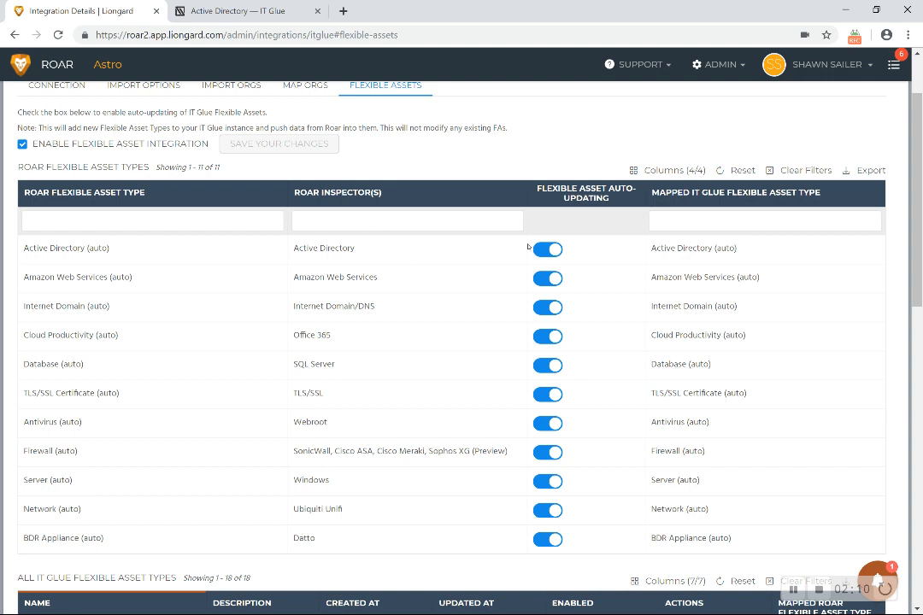
mouse_move(595, 270)
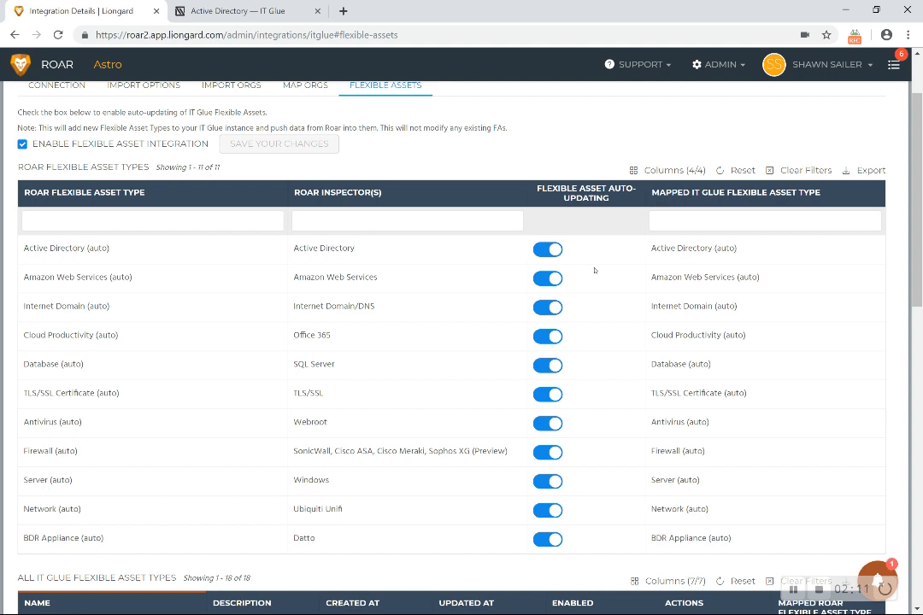
scroll("down", 3)
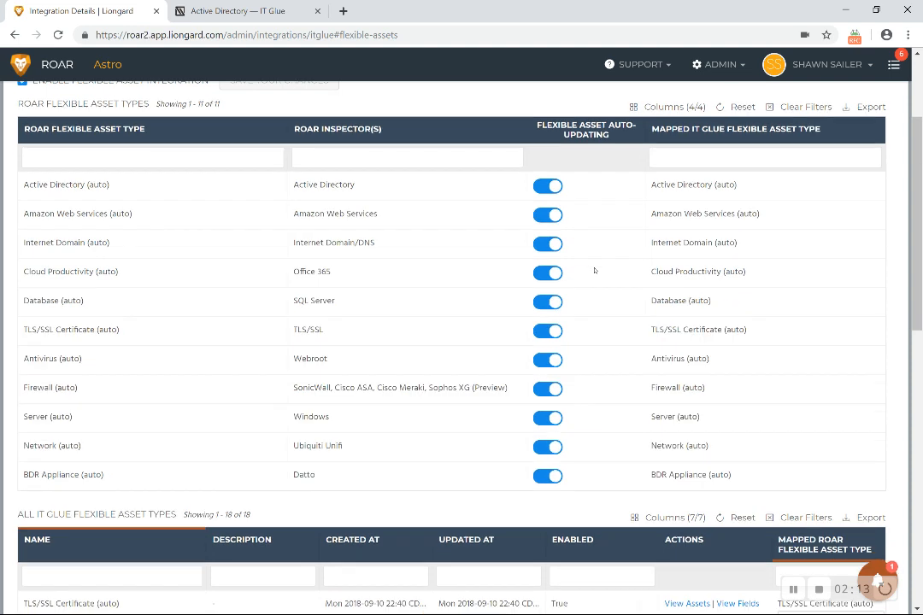
scroll("down", 3)
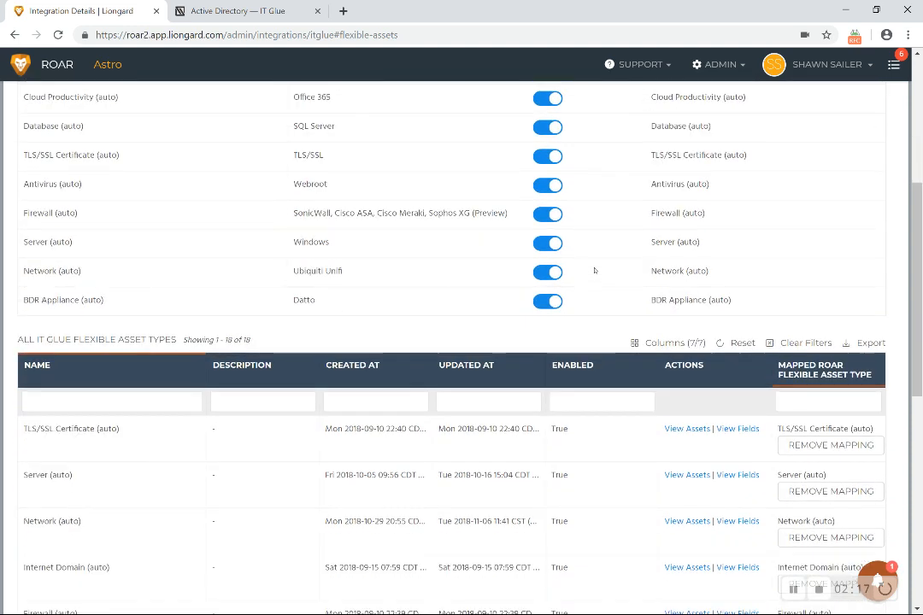
scroll("down", 3)
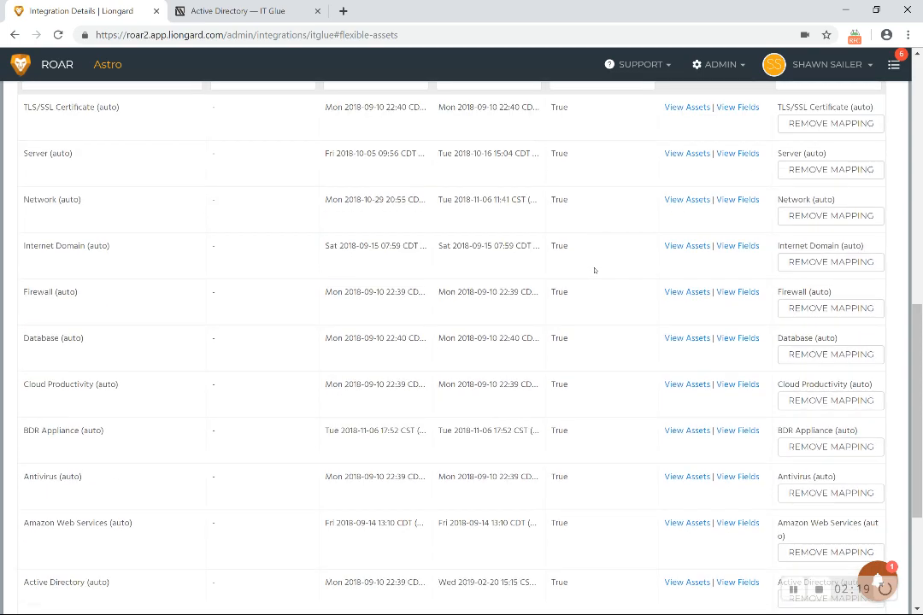
scroll("down", 3)
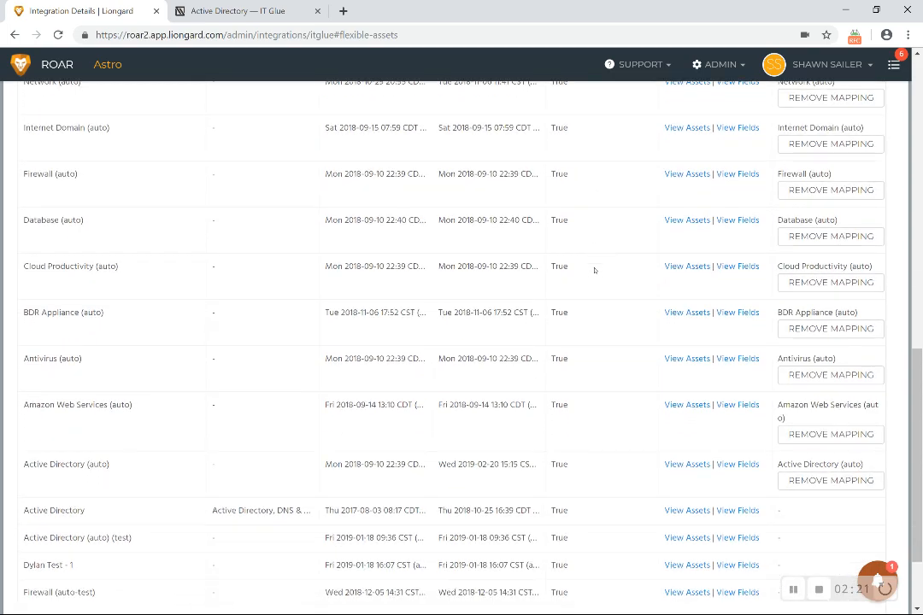
scroll("up", 3)
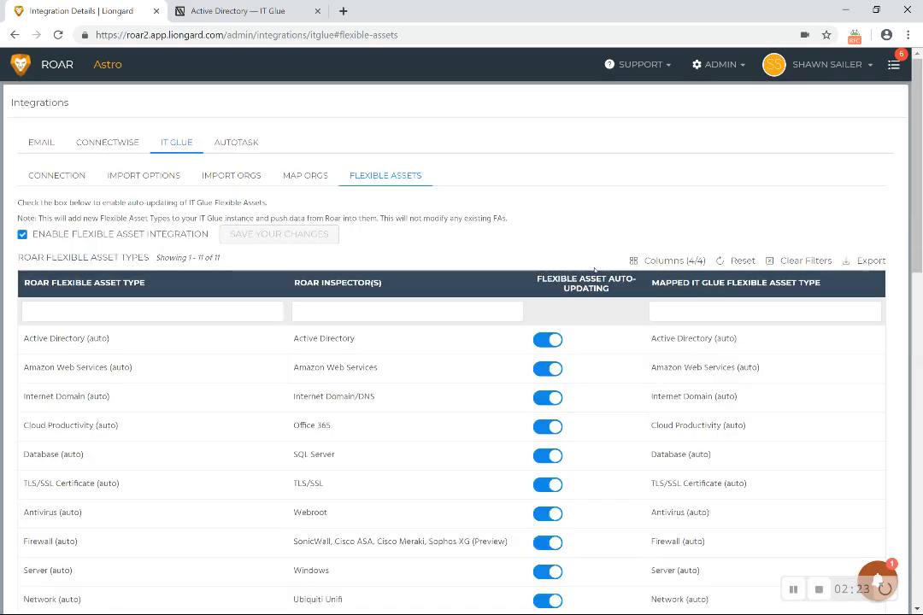
scroll("down", 3)
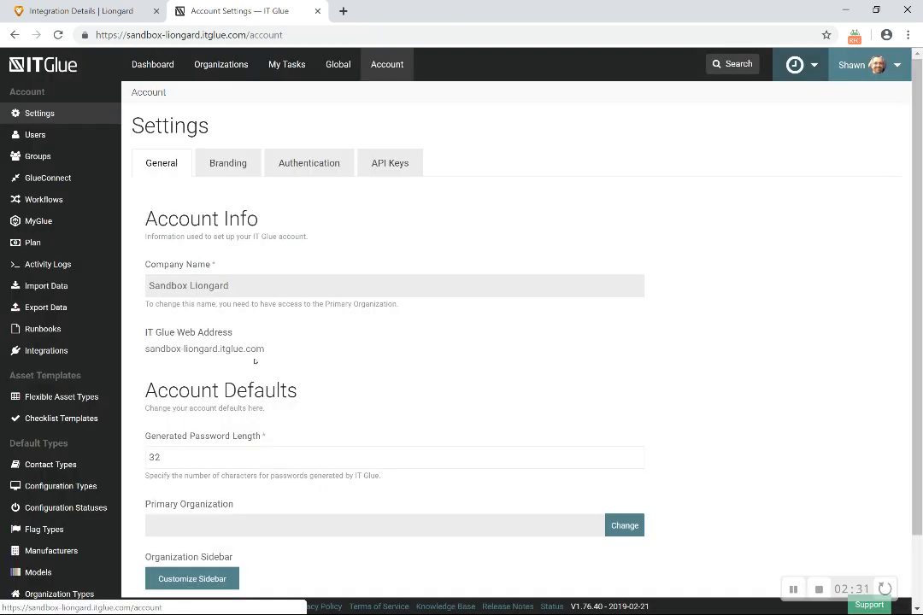
Open Customize Sidebar and review the Roar section's auto asset types and configuration types.
left_click(191, 578)
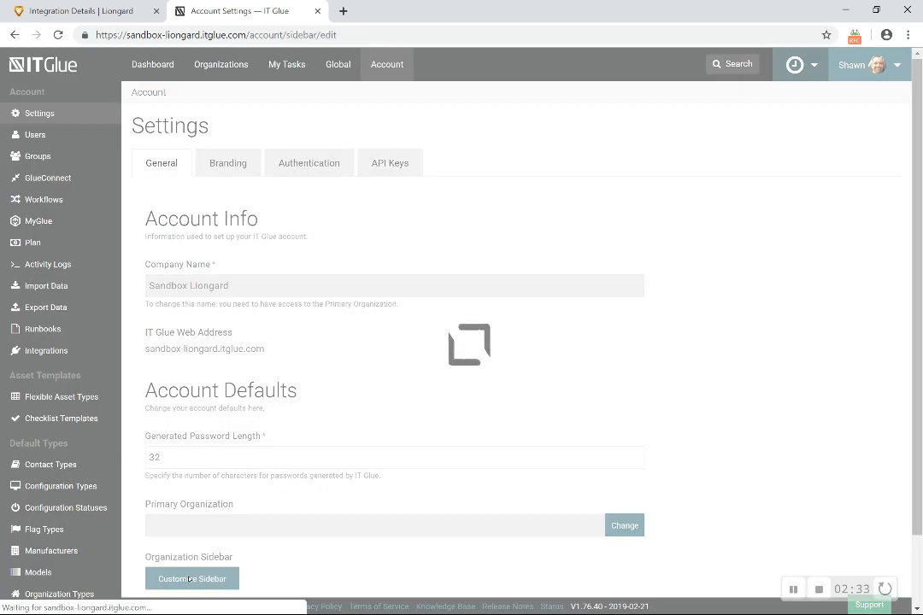
left_click(191, 577)
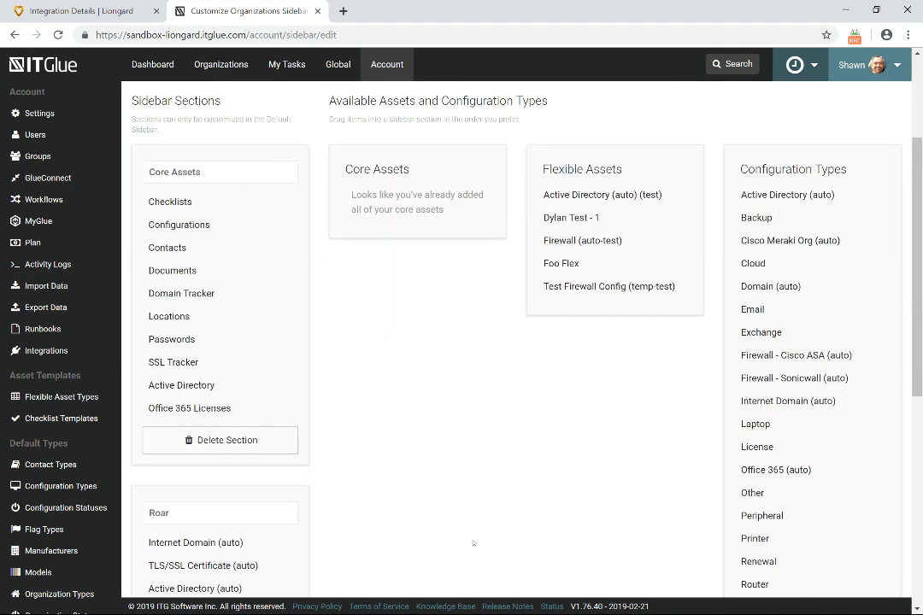
scroll("down", 3)
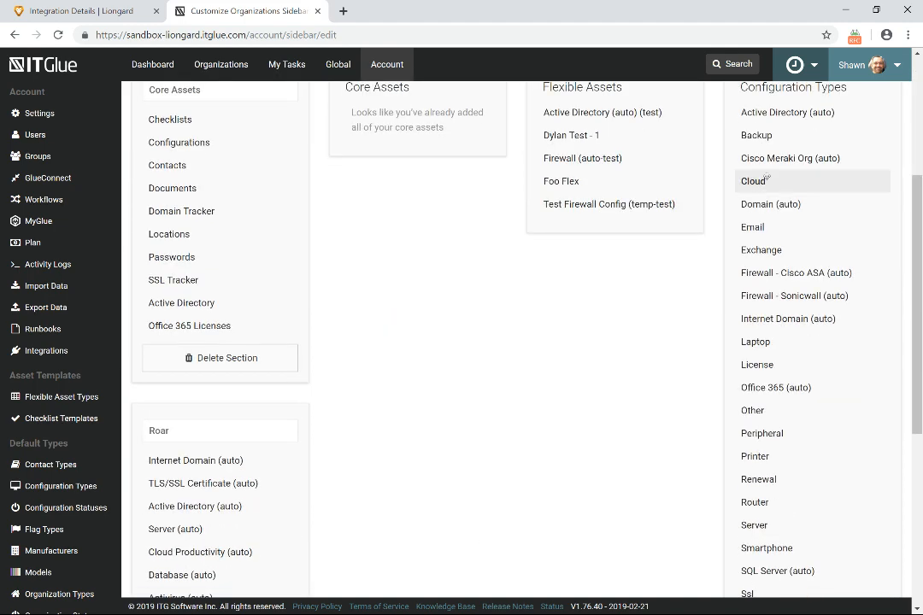
mouse_move(756, 342)
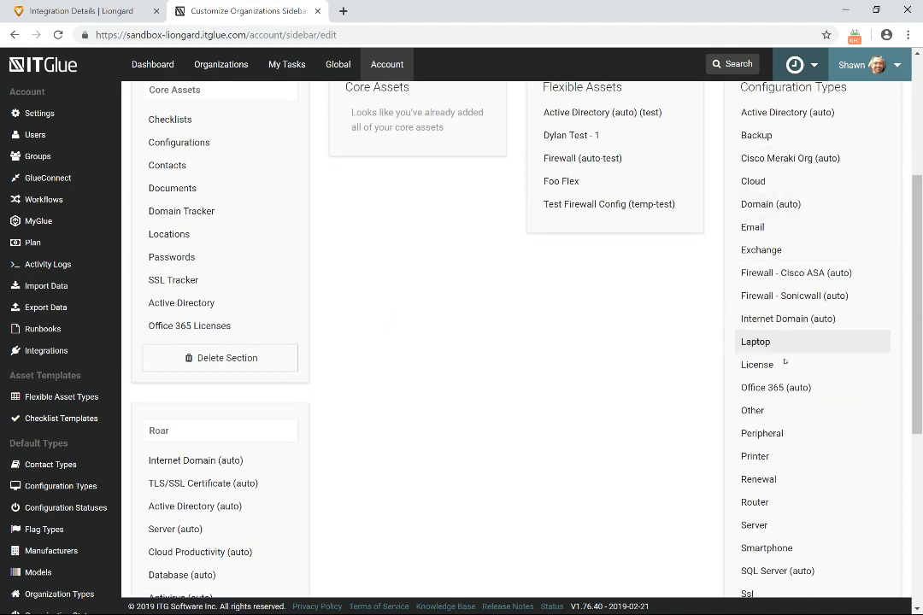
scroll("down", 3)
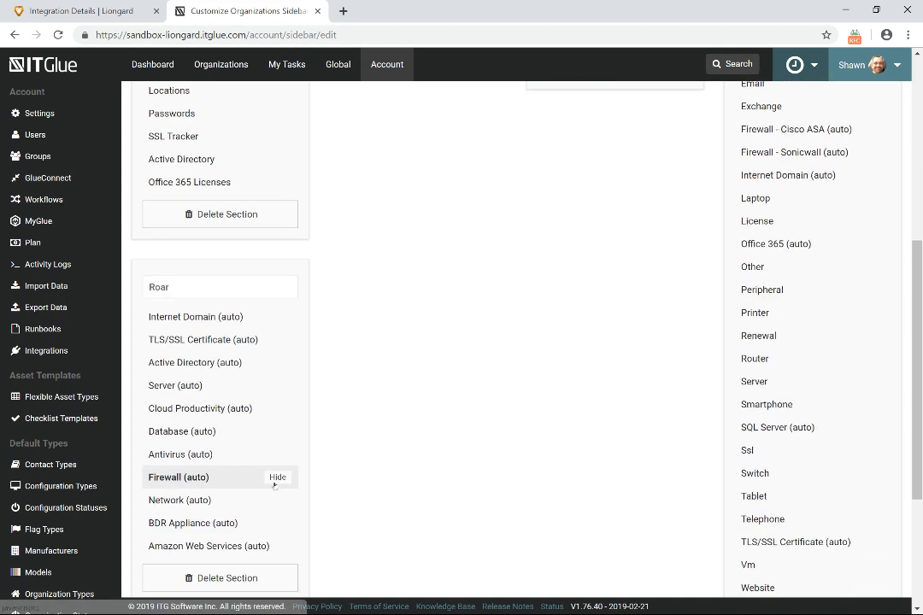
scroll("down", 3)
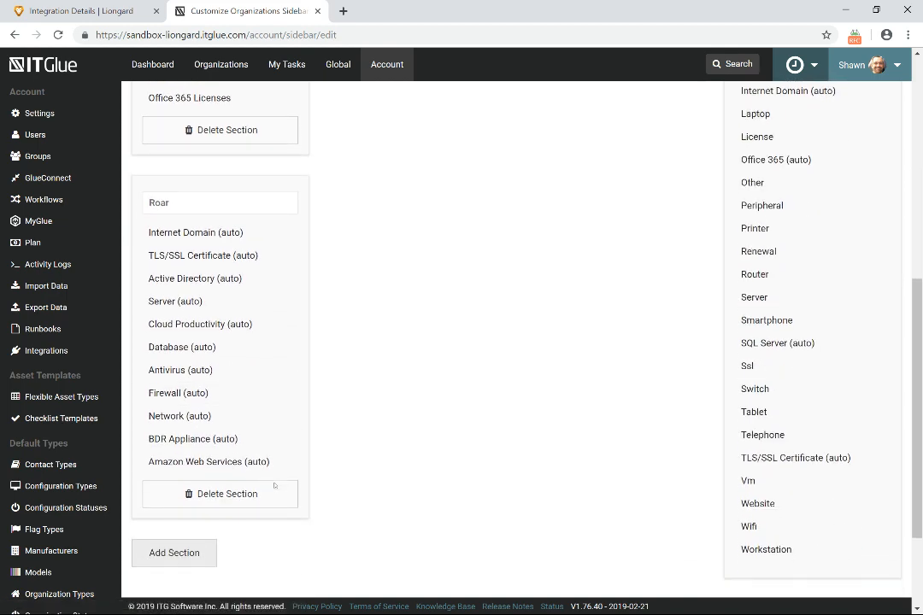
scroll("down", 3)
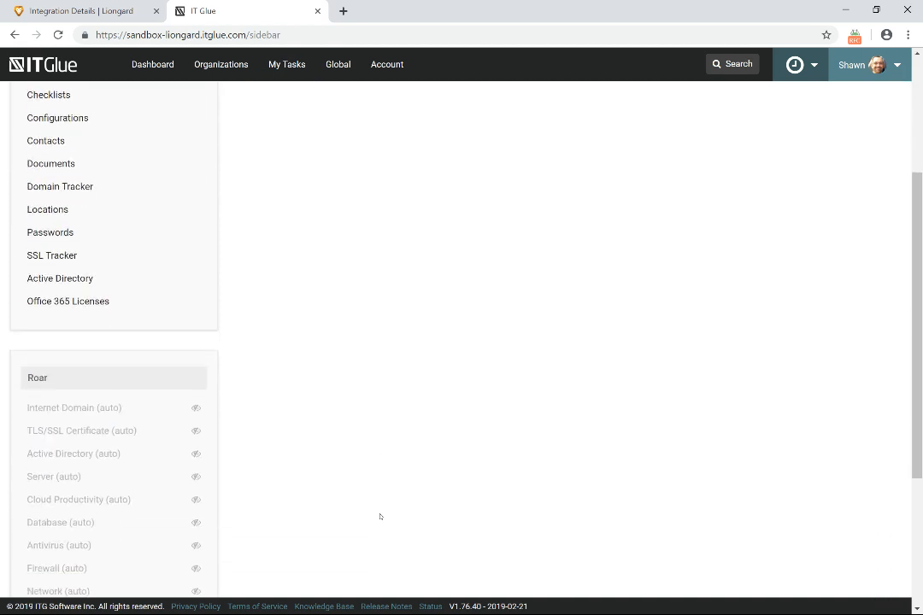
Show the hidden Roar types: TLS/SSL Certificate, Active Directory, Database, Firewall, BDR Appliance, Amazon Web Services.
scroll("down", 3)
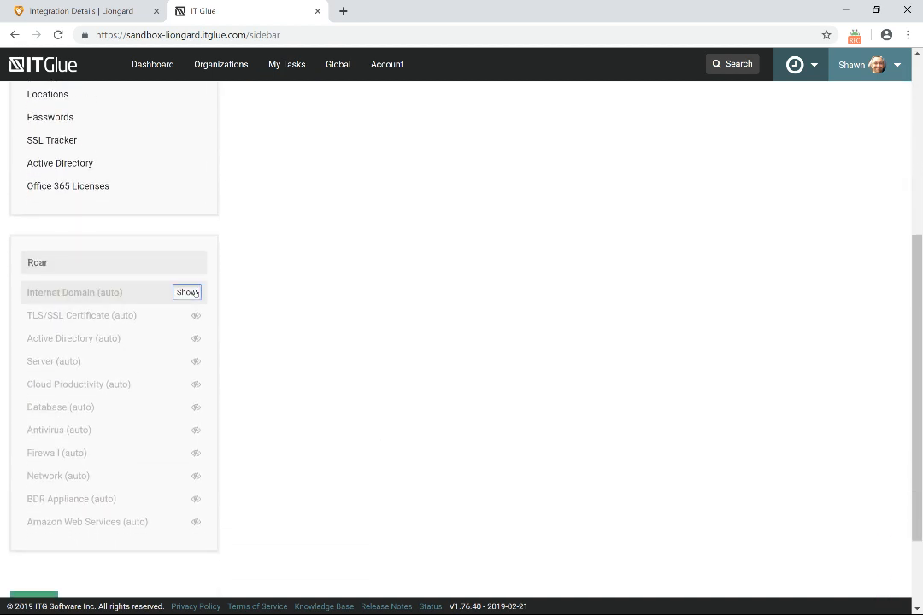
left_click(188, 315)
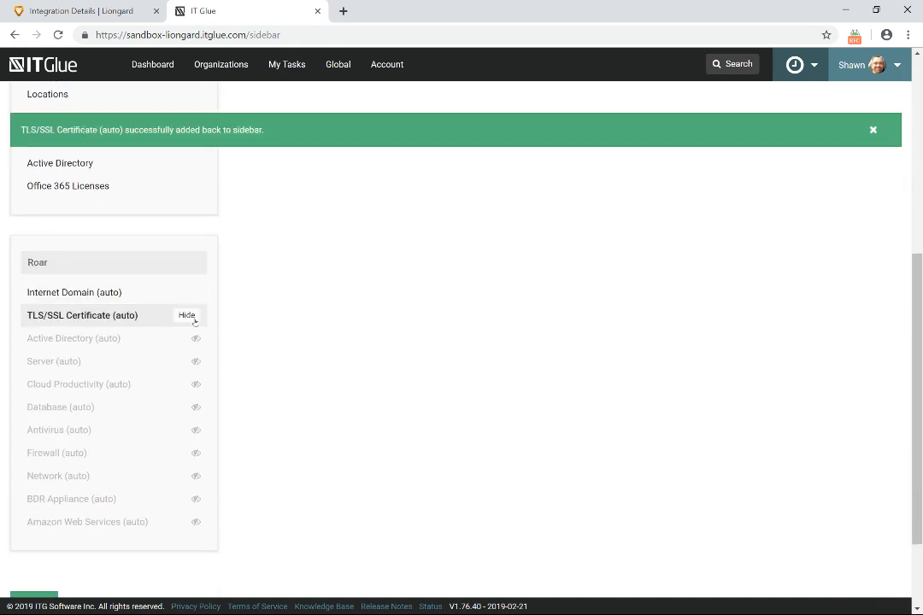
left_click(186, 339)
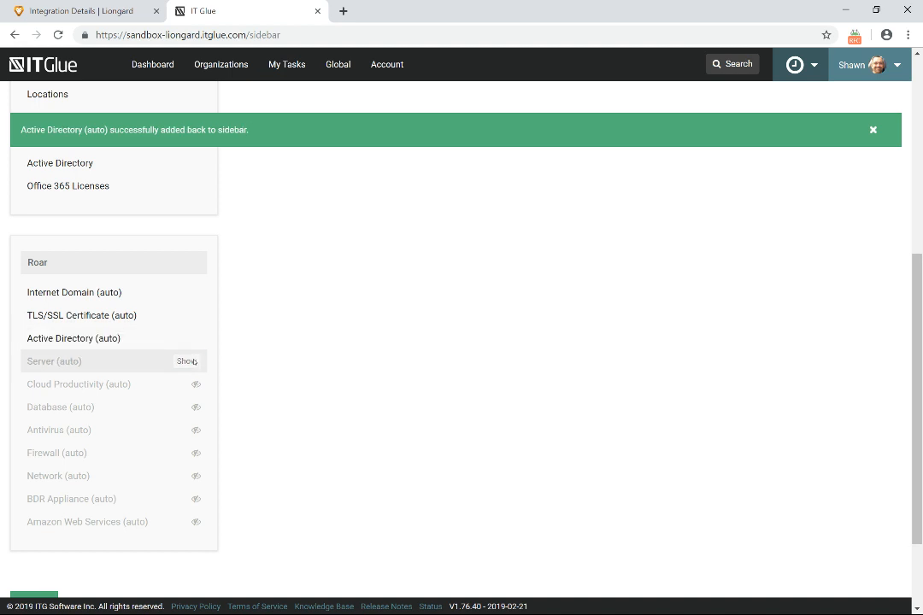
left_click(187, 407)
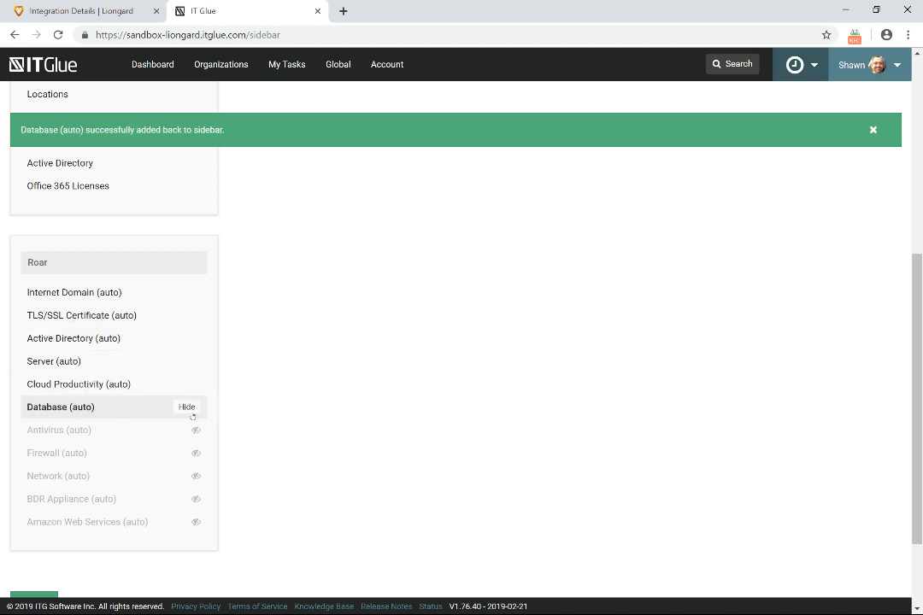
left_click(195, 453)
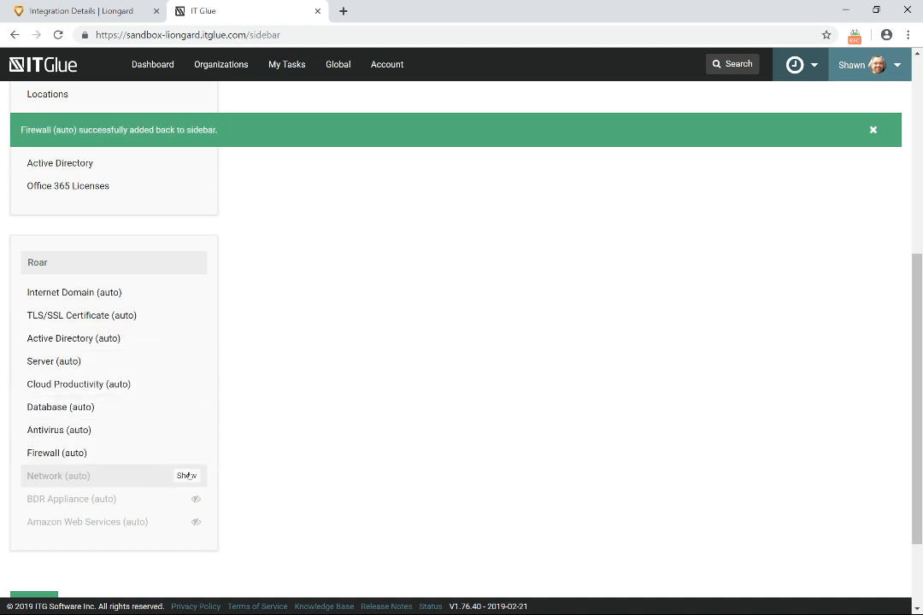
left_click(186, 475)
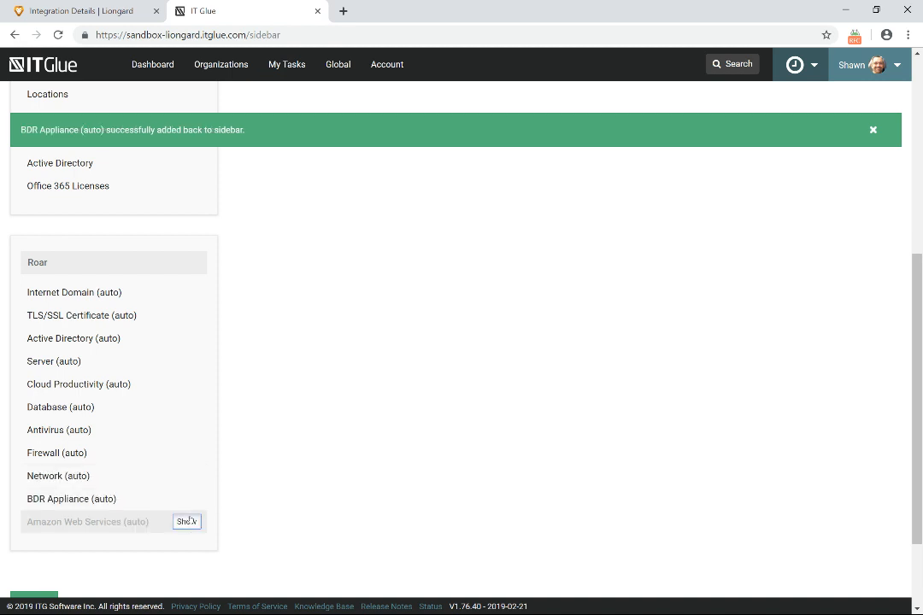
left_click(186, 521)
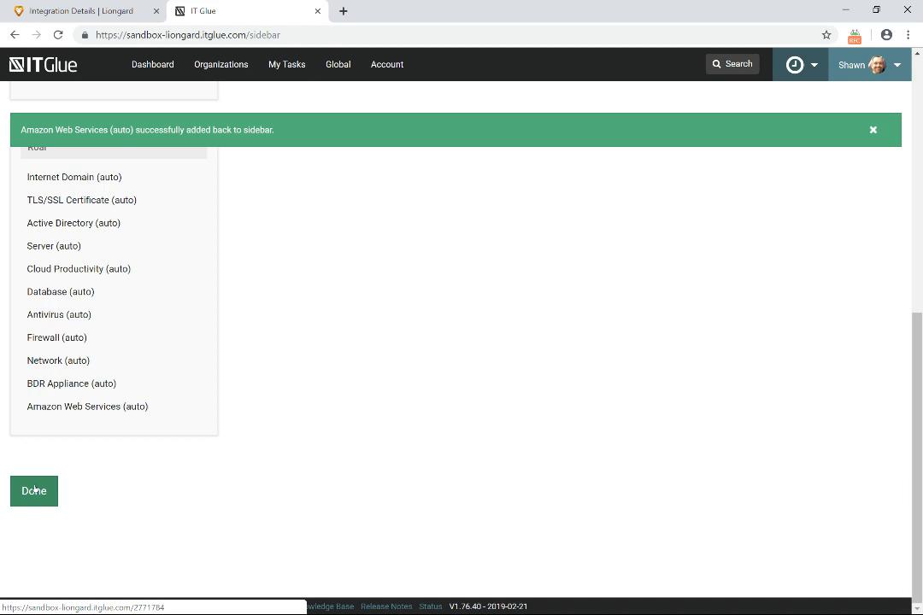
Finish sidebar editing and confirm the Roar section under High Design, Co.
left_click(33, 491)
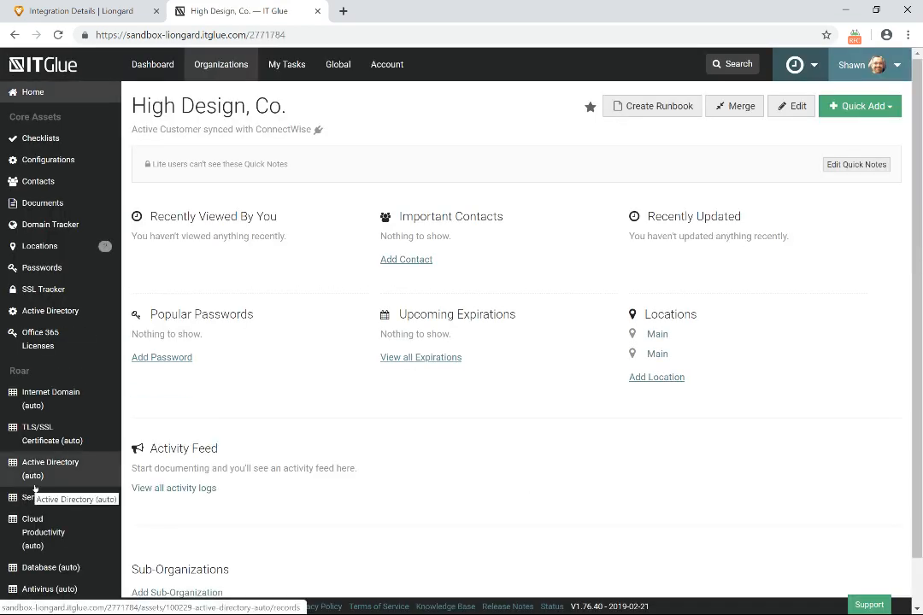
scroll("down", 3)
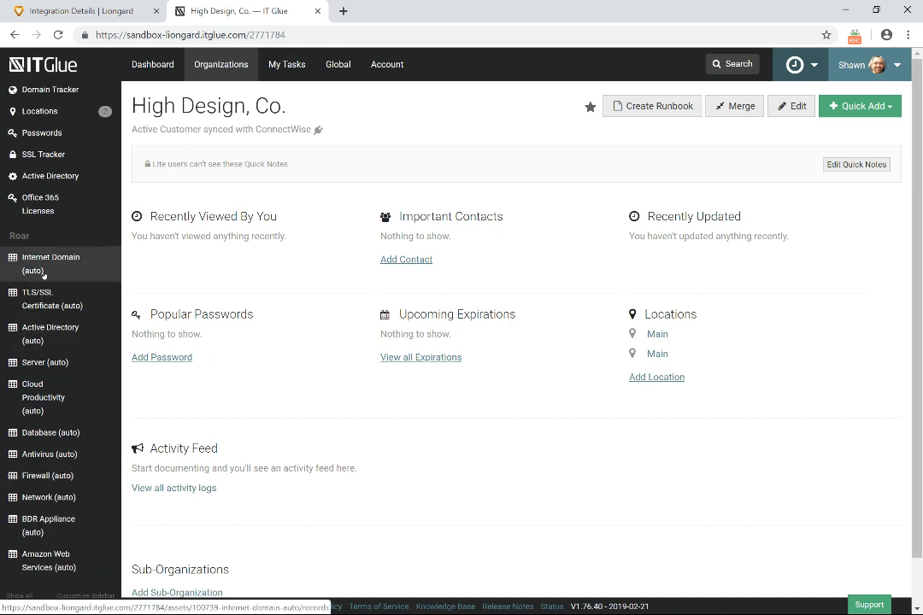
mouse_move(50, 297)
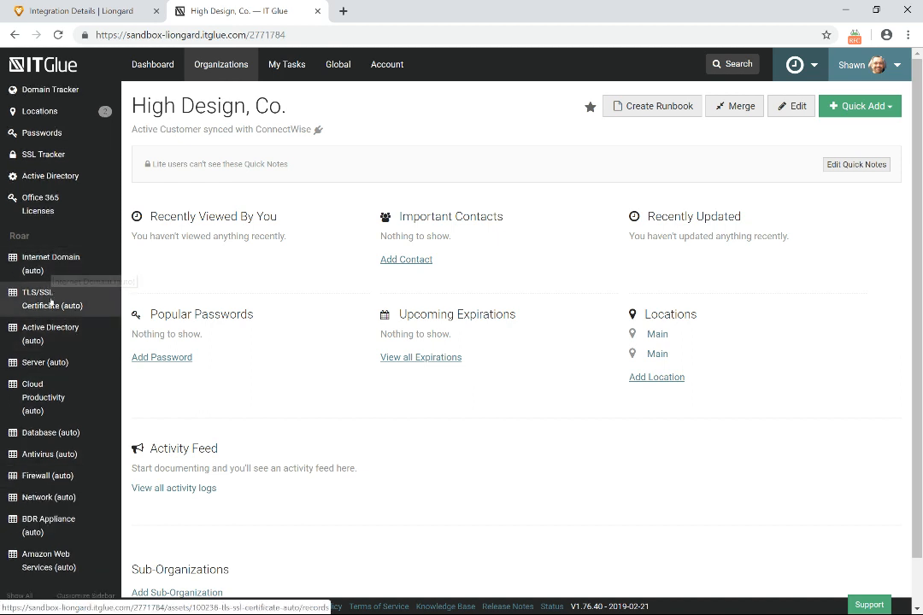
mouse_move(50, 331)
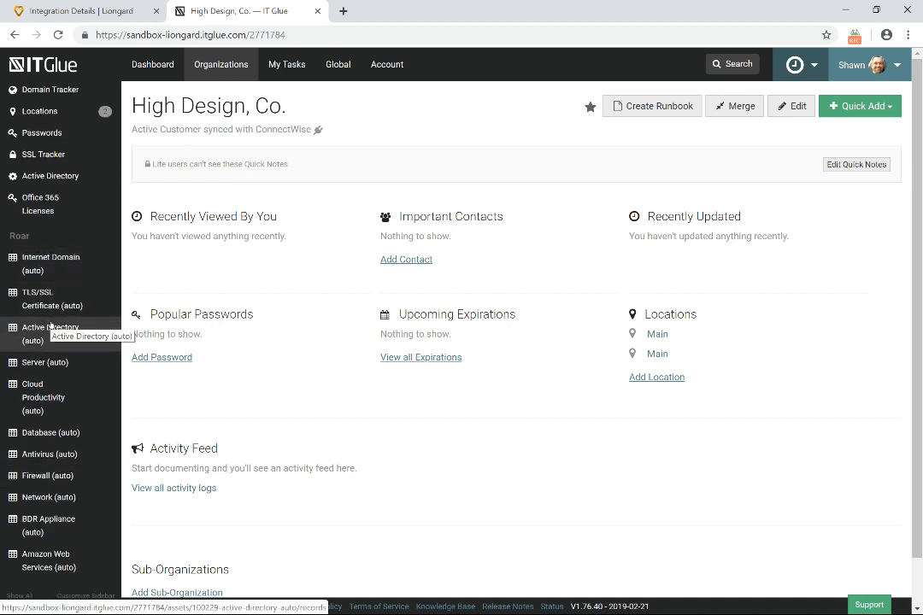
scroll("up", 3)
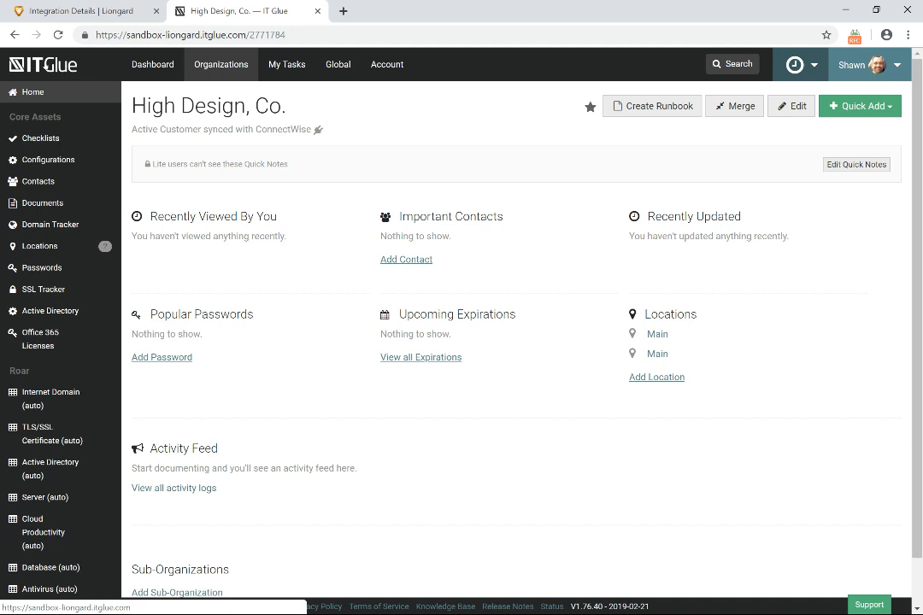
Open the Contoso Nation organization from the dashboard and review its Roar sidebar counts.
left_click(152, 65)
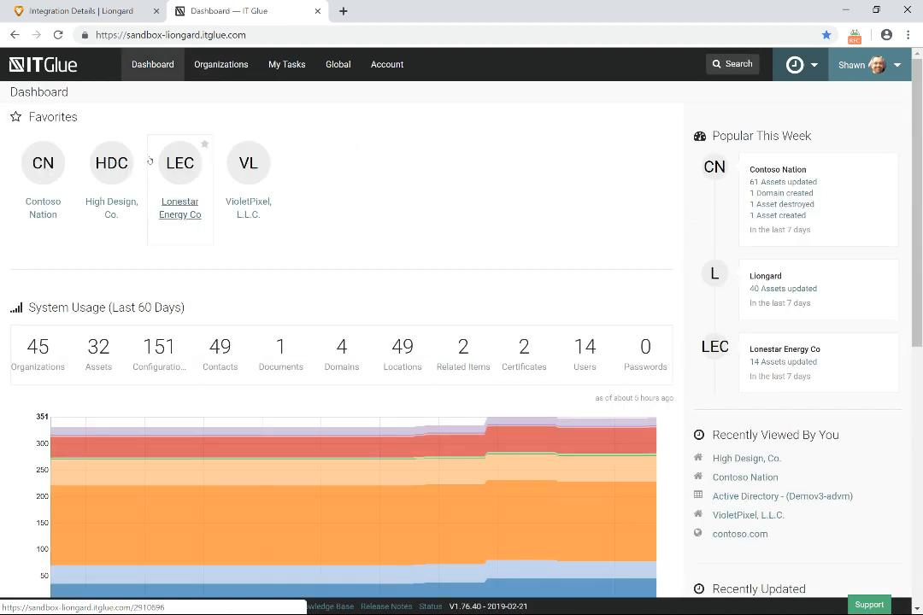
mouse_move(42, 162)
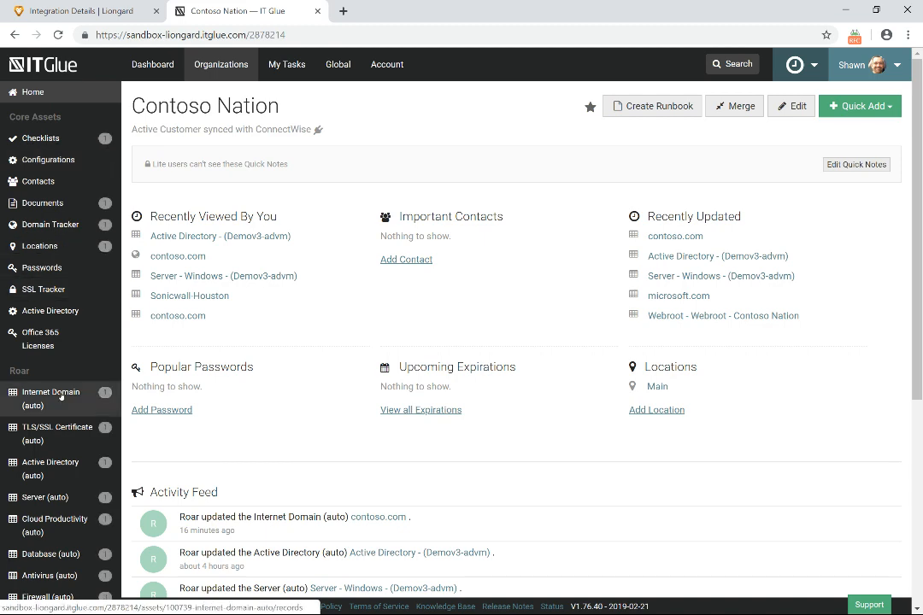
scroll("down", 3)
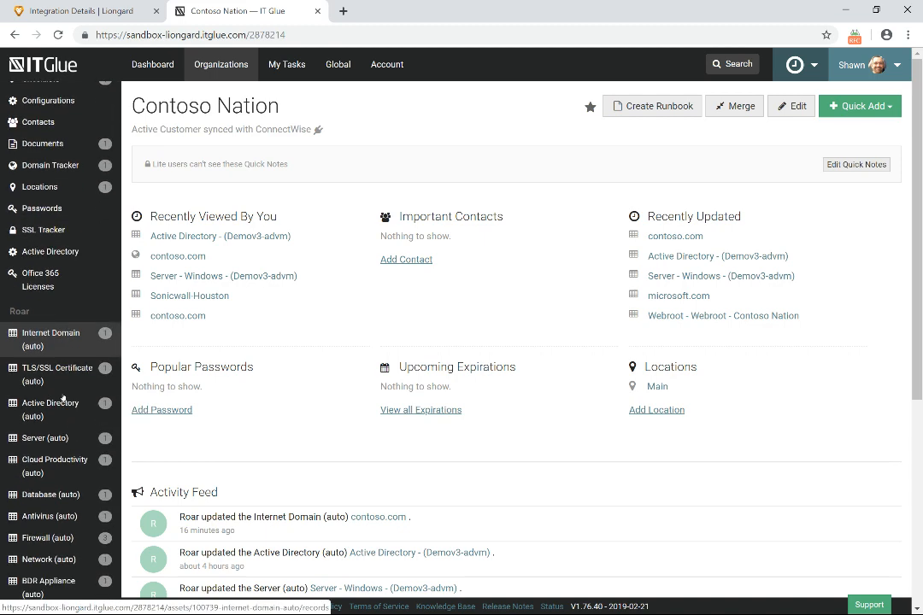
scroll("down", 3)
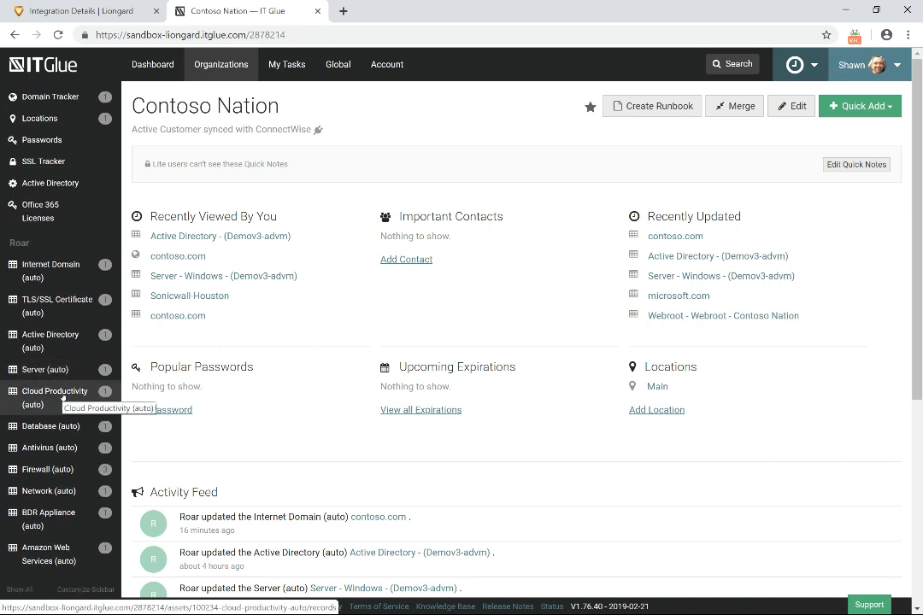
mouse_move(38, 448)
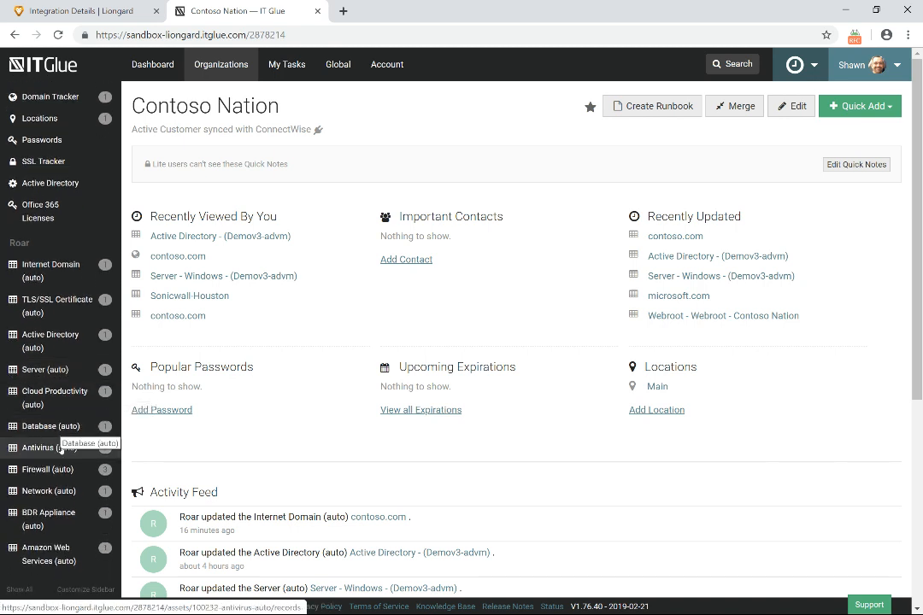
mouse_move(60, 523)
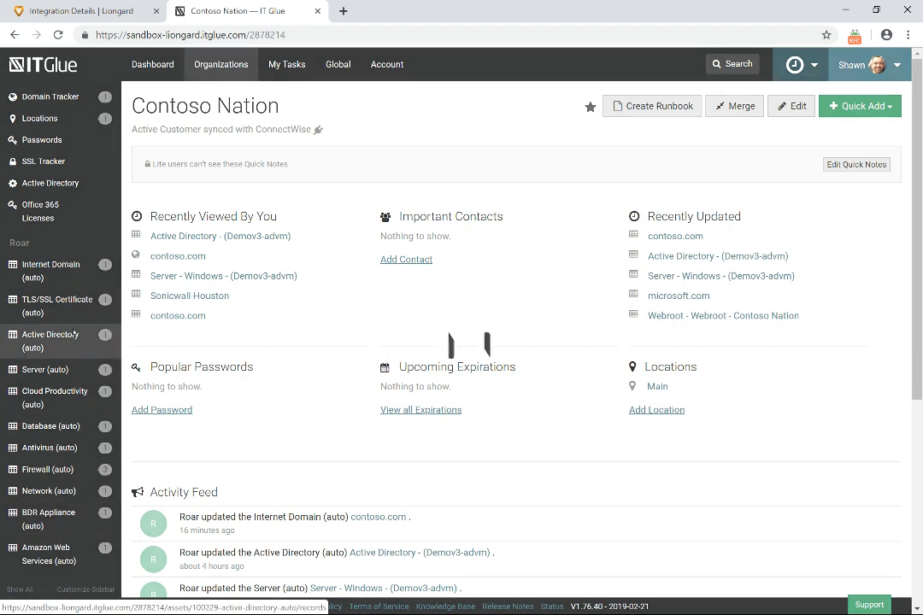
left_click(219, 236)
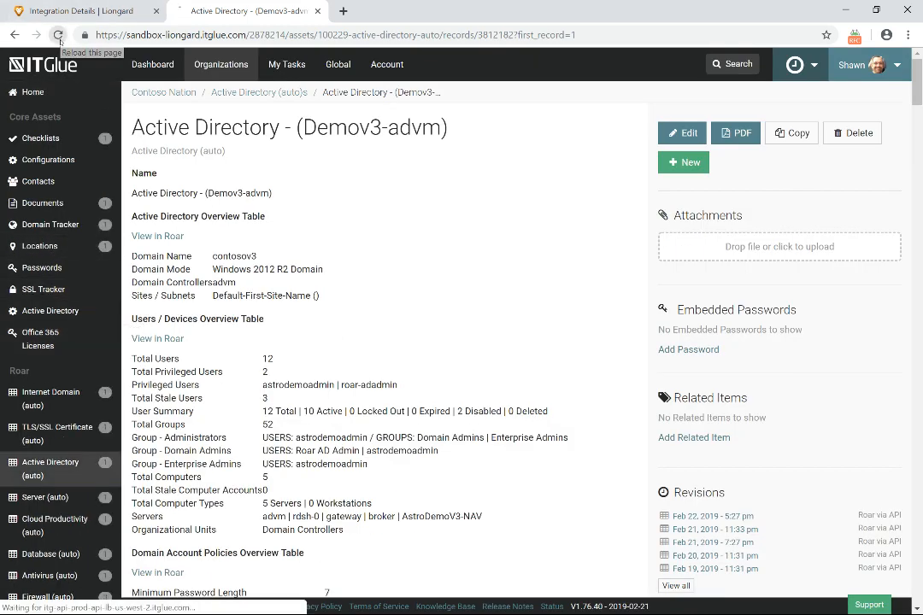
left_click(58, 34)
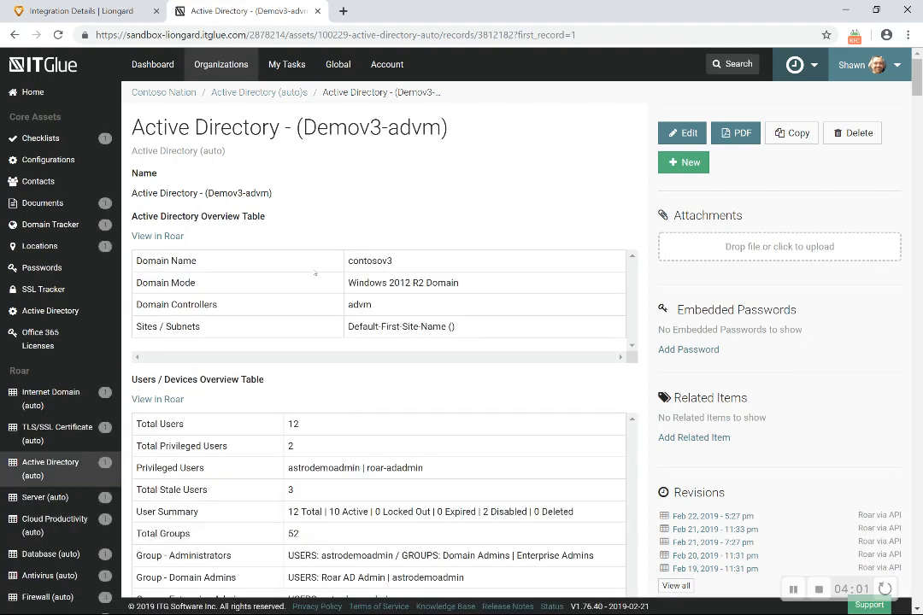
scroll("down", 3)
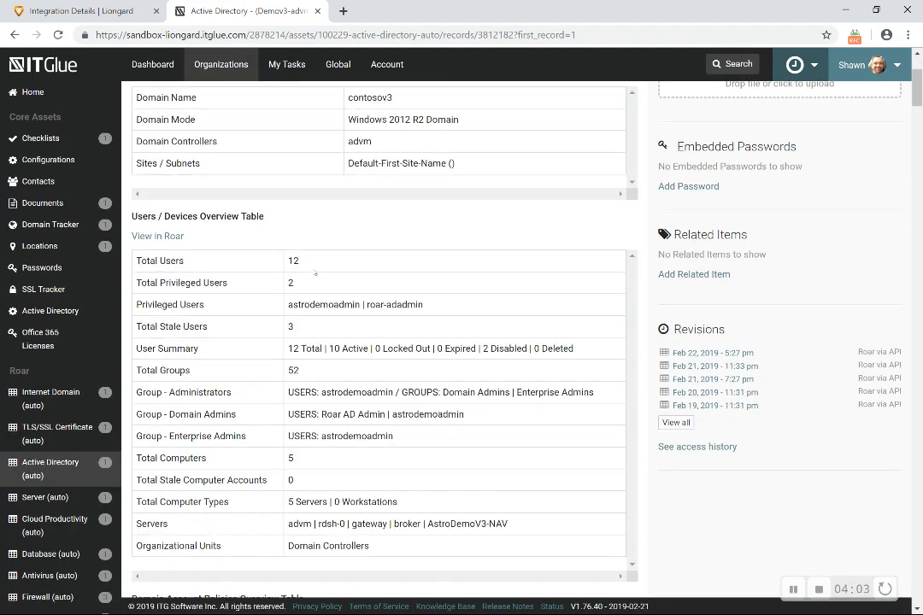
scroll("down", 3)
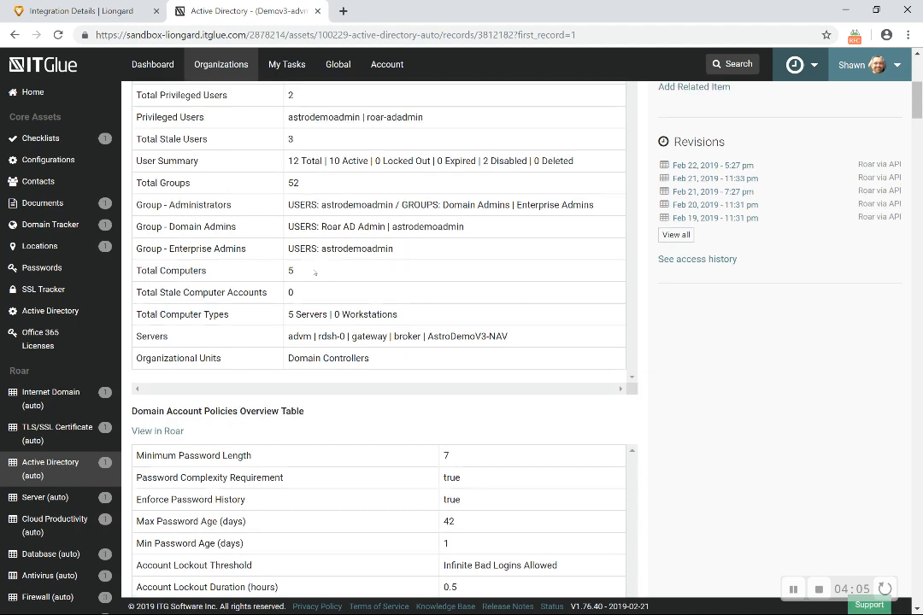
scroll("up", 3)
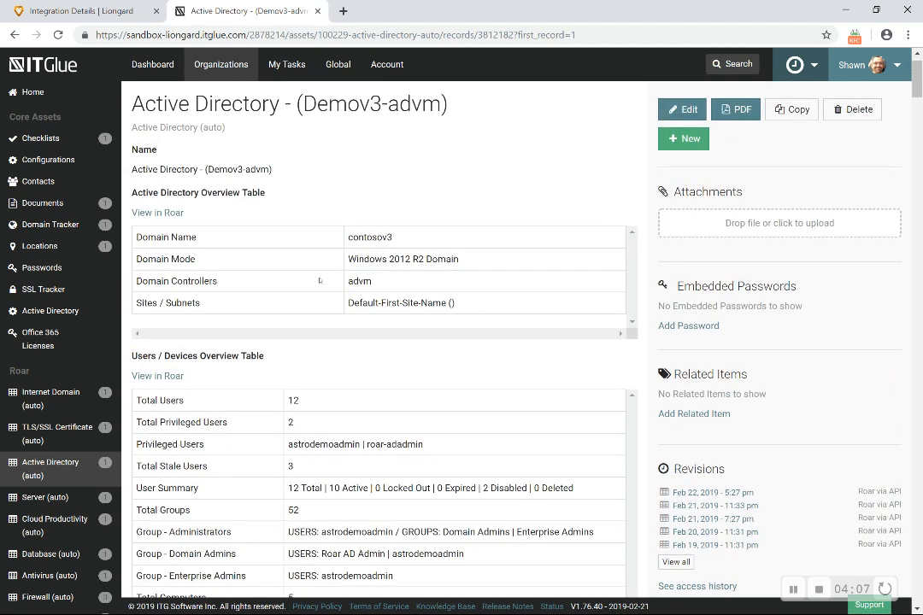
scroll("down", 3)
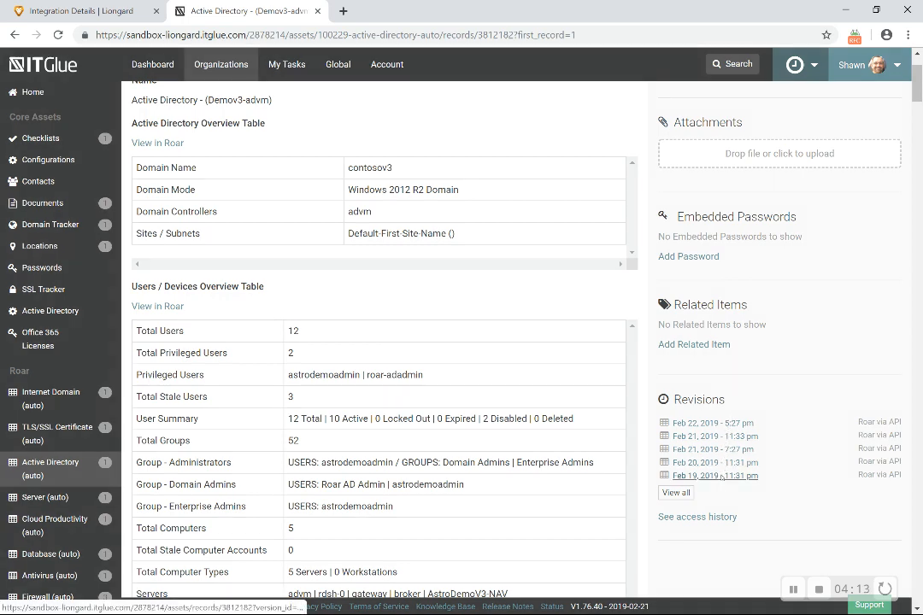
left_click(715, 475)
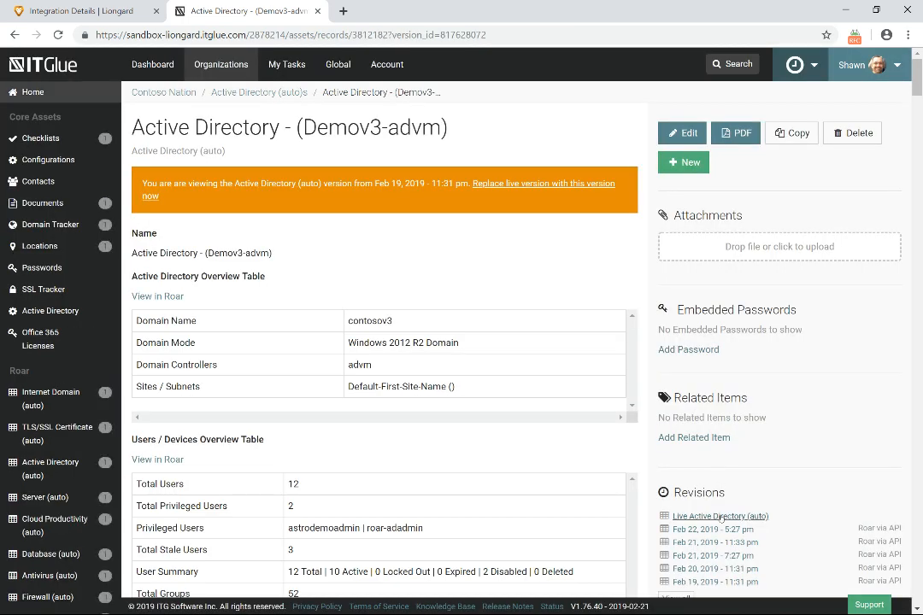
left_click(720, 516)
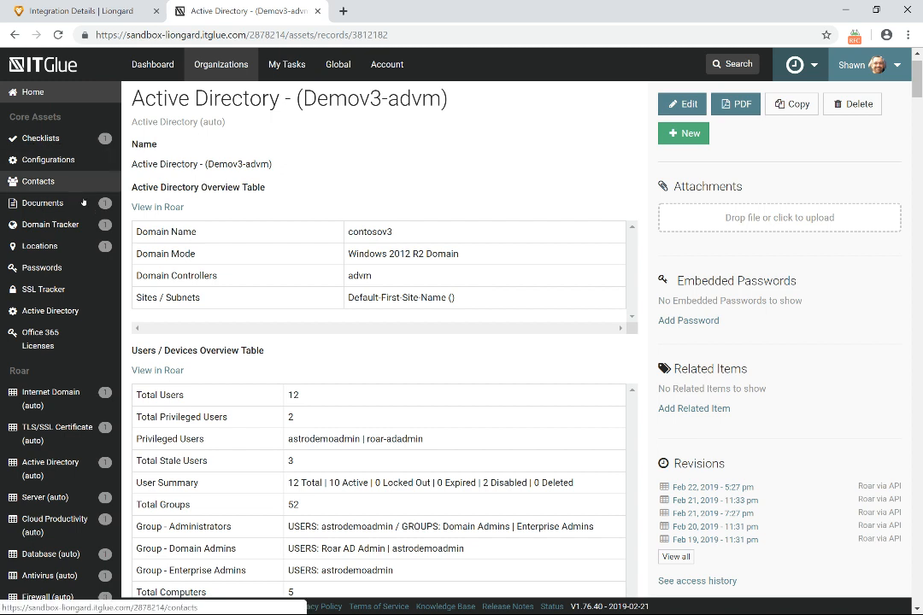
Open the contoso.com Domain Tracker entry and review its DNS records and WHOIS info.
left_click(48, 224)
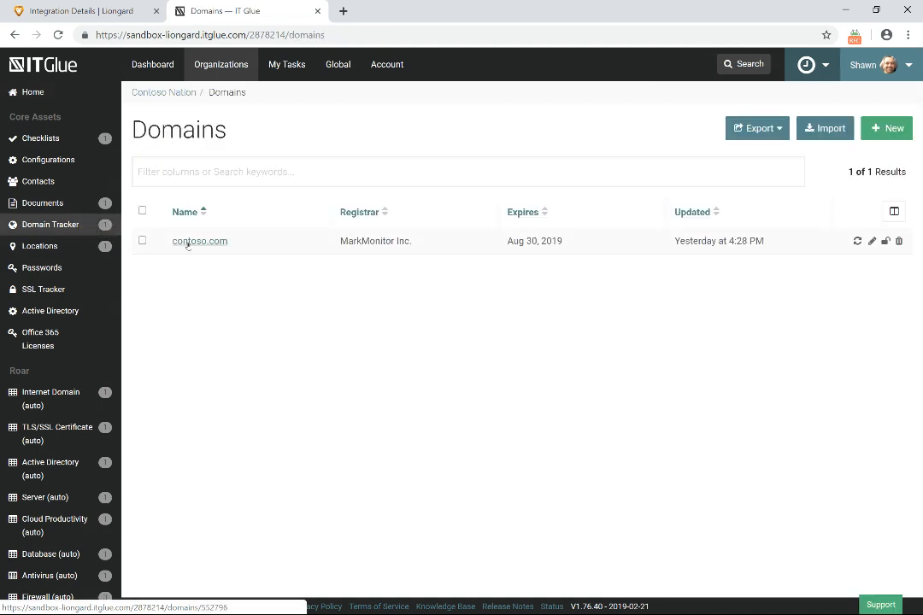
left_click(200, 241)
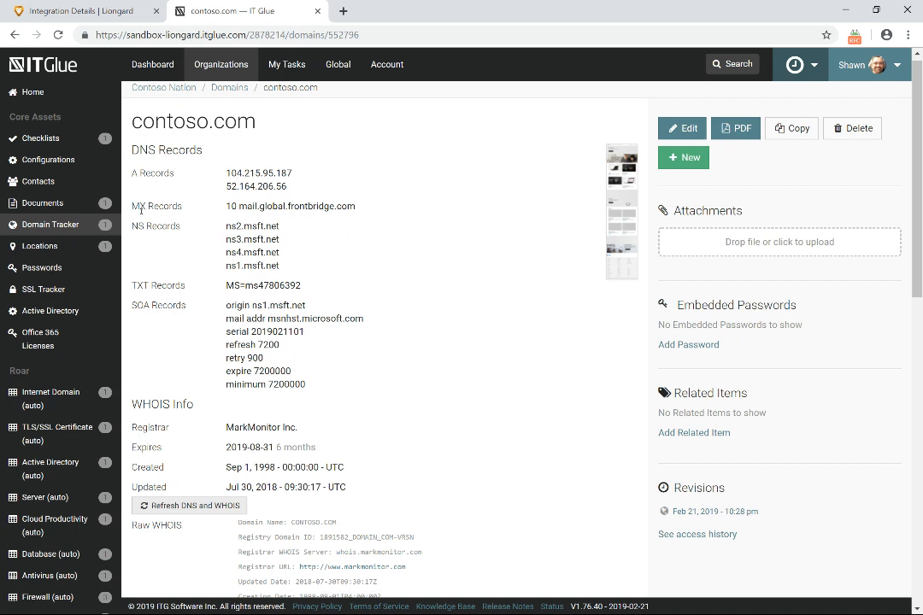
mouse_move(144, 277)
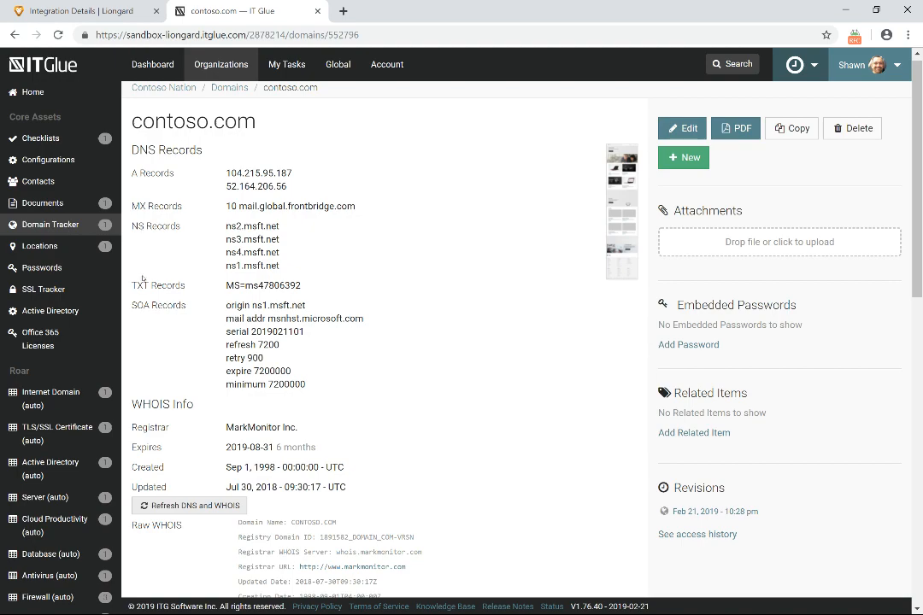
scroll("down", 3)
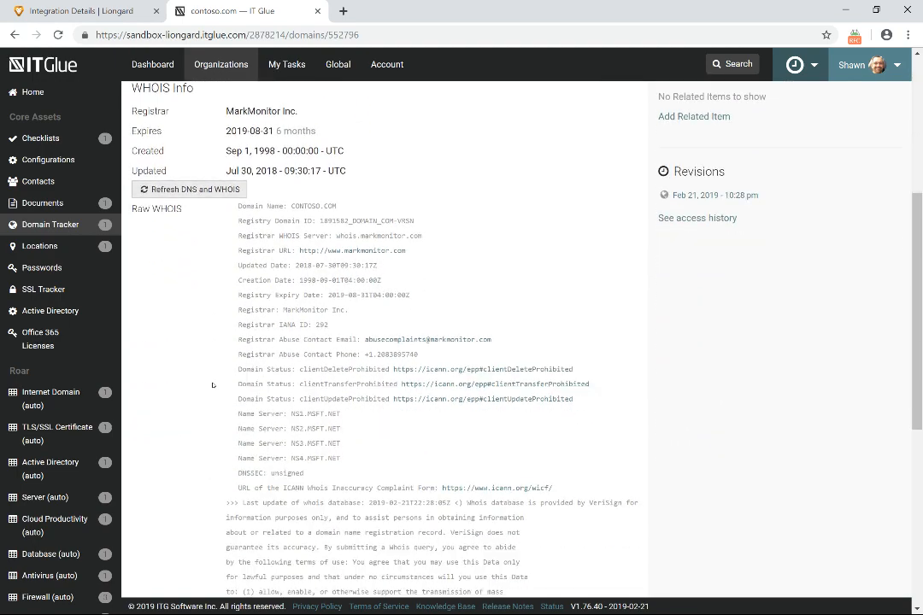
scroll("down", 3)
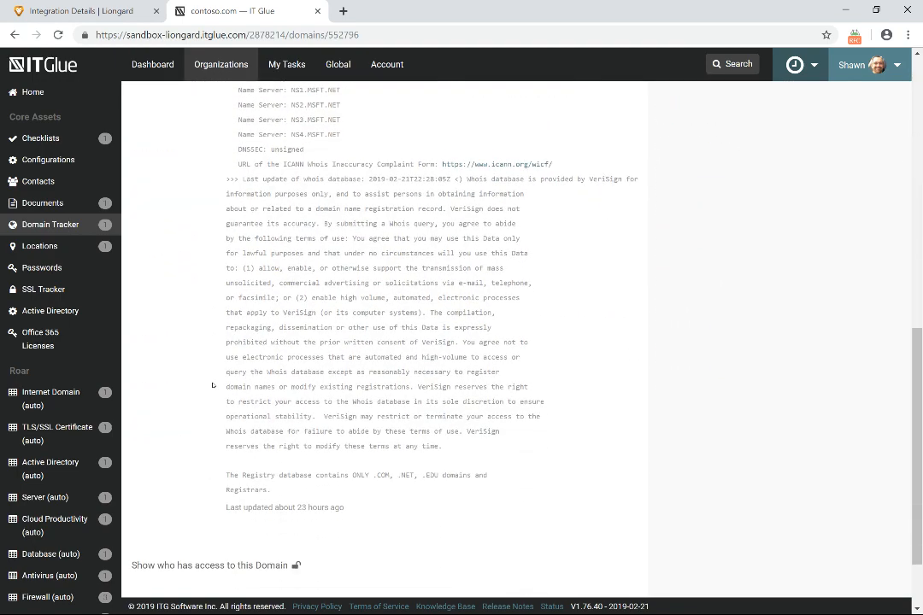
scroll("up", 3)
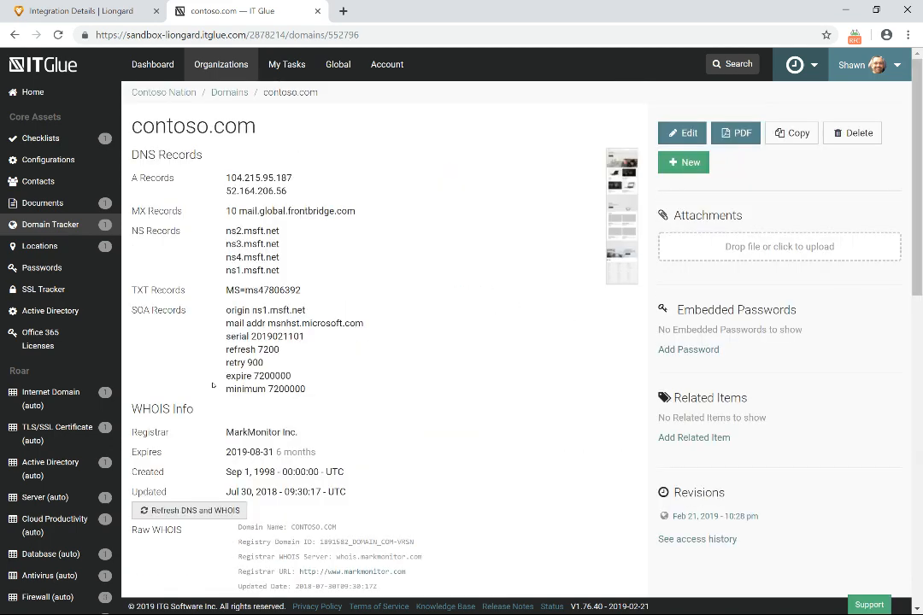
mouse_move(76, 403)
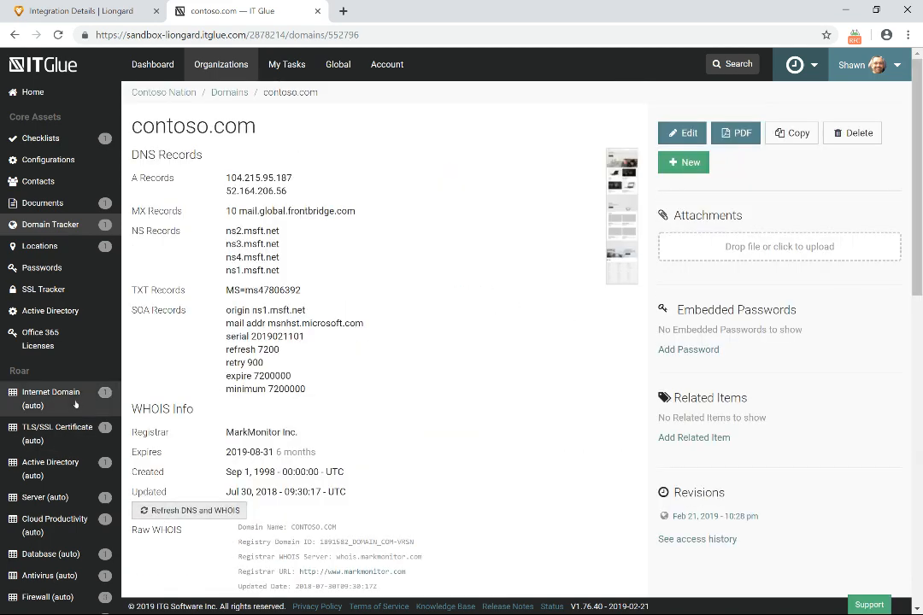
Open the contoso.com Internet Domain (auto) record and review its DNS Records, DNS Recon and Roar timestamp.
left_click(50, 398)
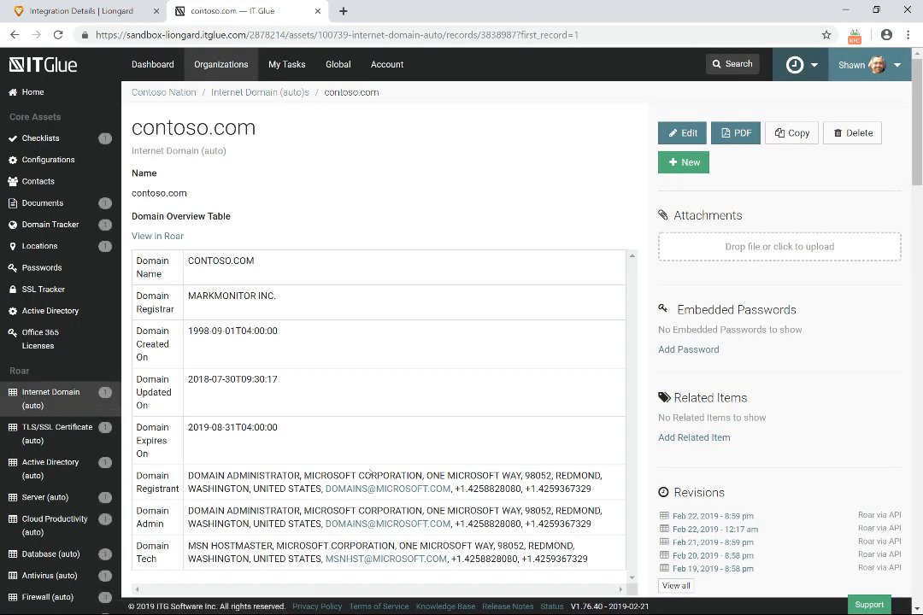
scroll("down", 3)
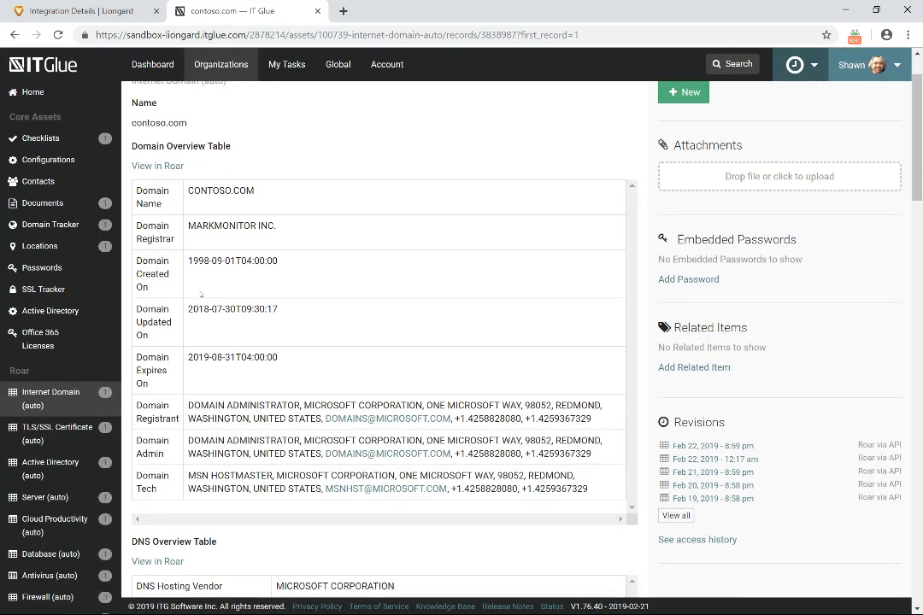
scroll("down", 3)
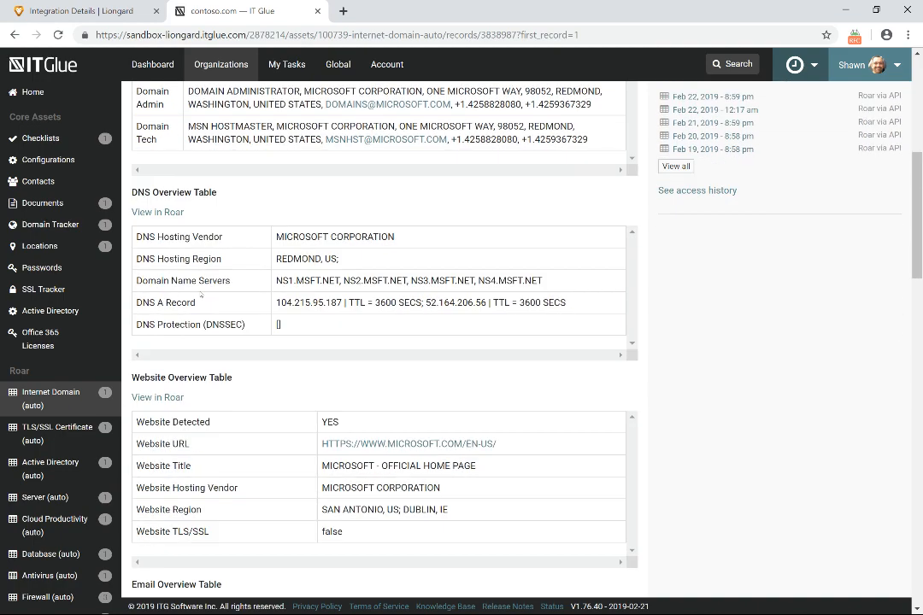
scroll("down", 3)
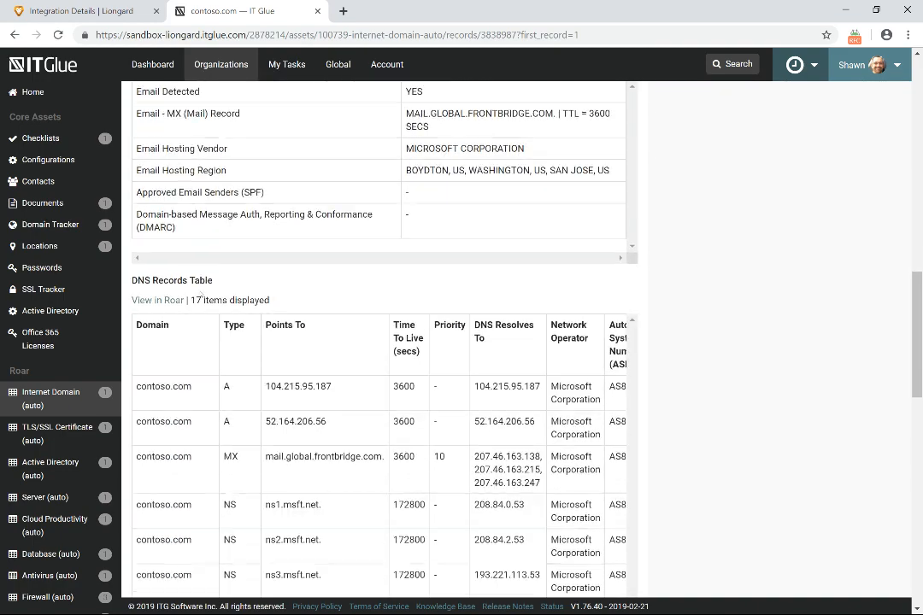
scroll("down", 3)
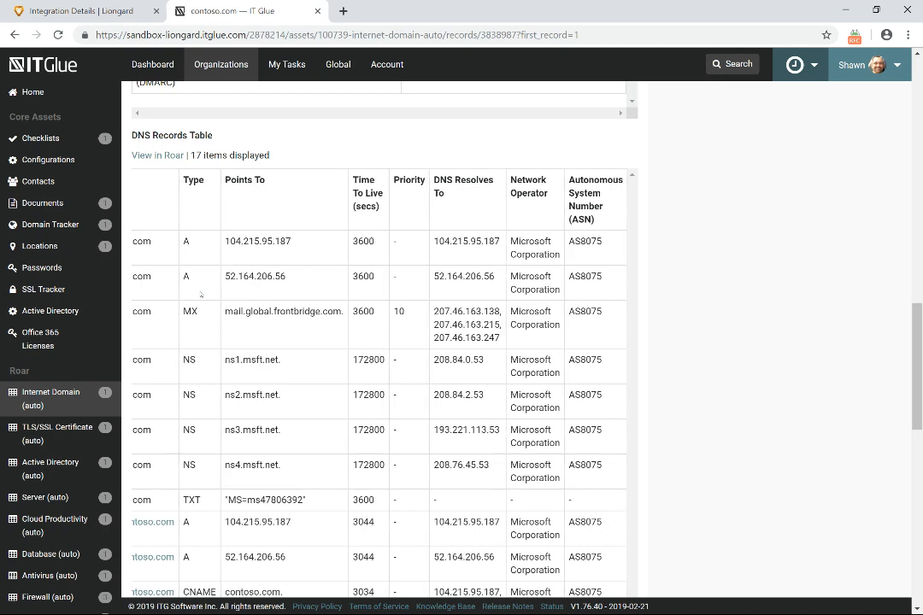
scroll("down", 3)
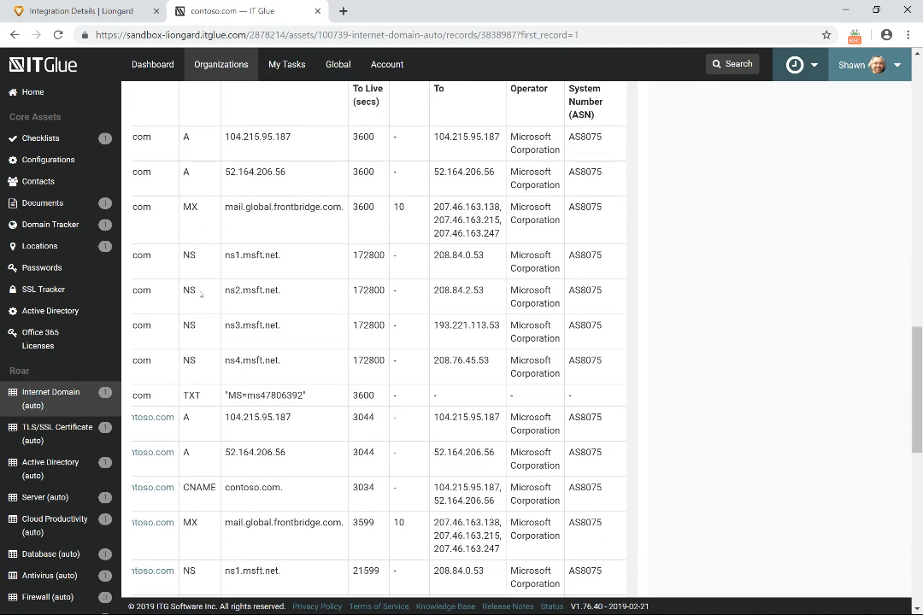
scroll("down", 3)
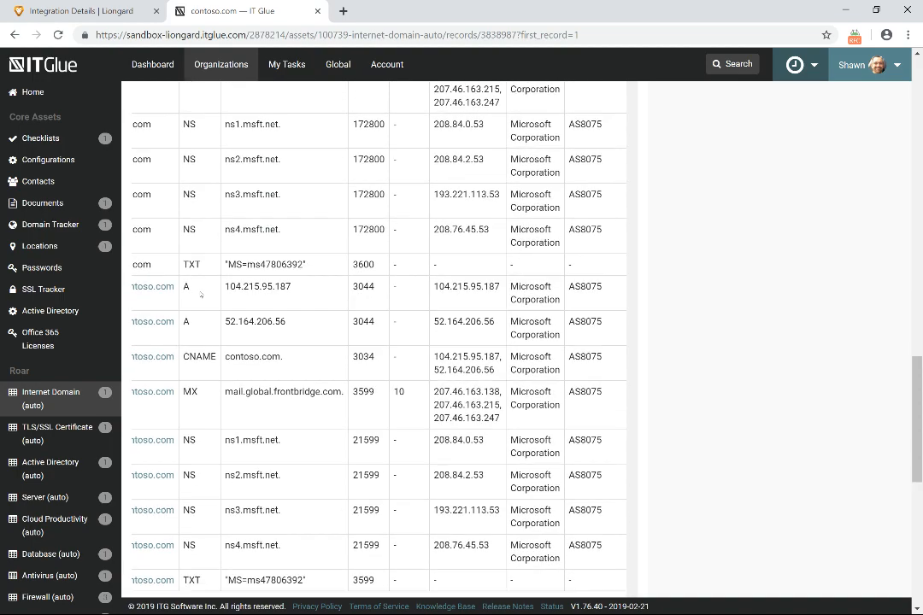
scroll("down", 3)
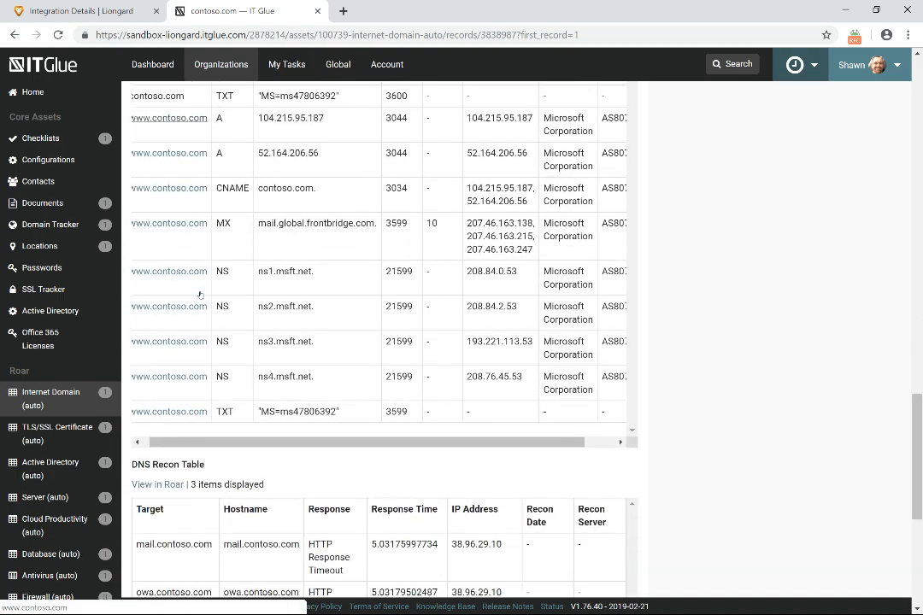
scroll("down", 3)
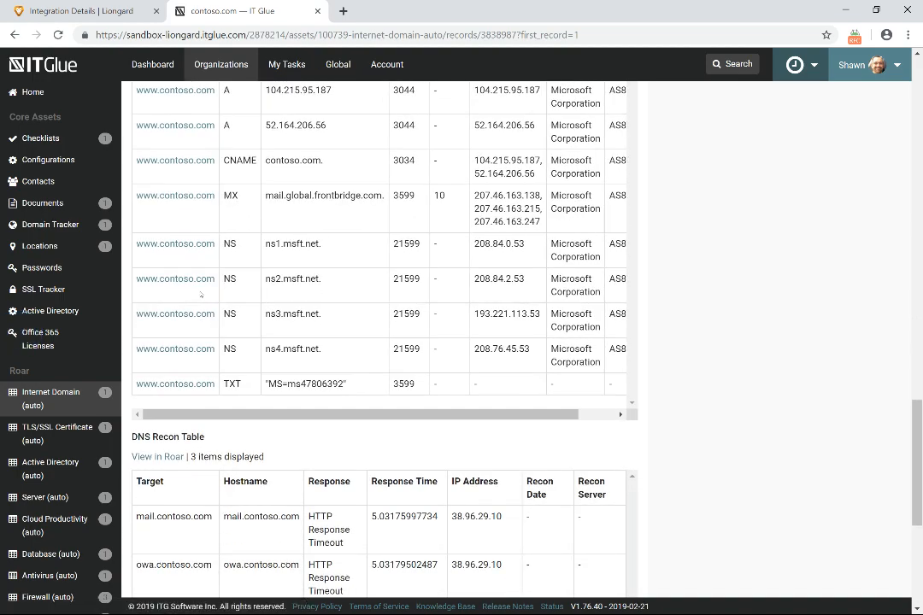
scroll("up", 3)
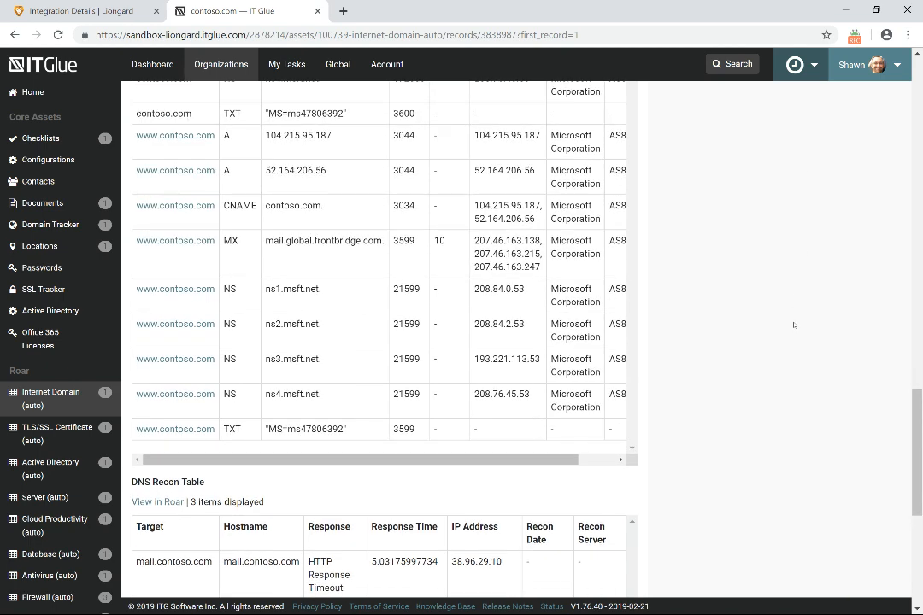
scroll("down", 3)
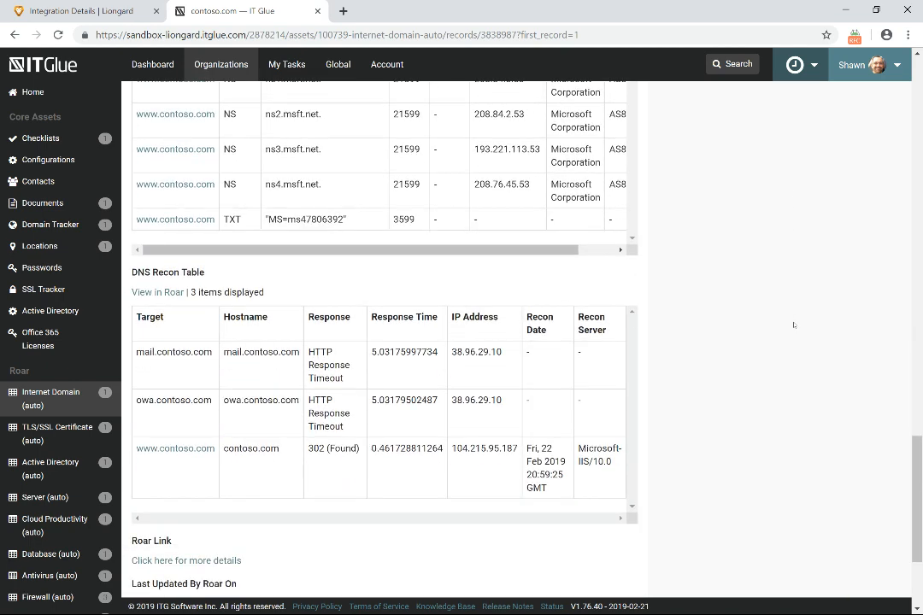
scroll("down", 3)
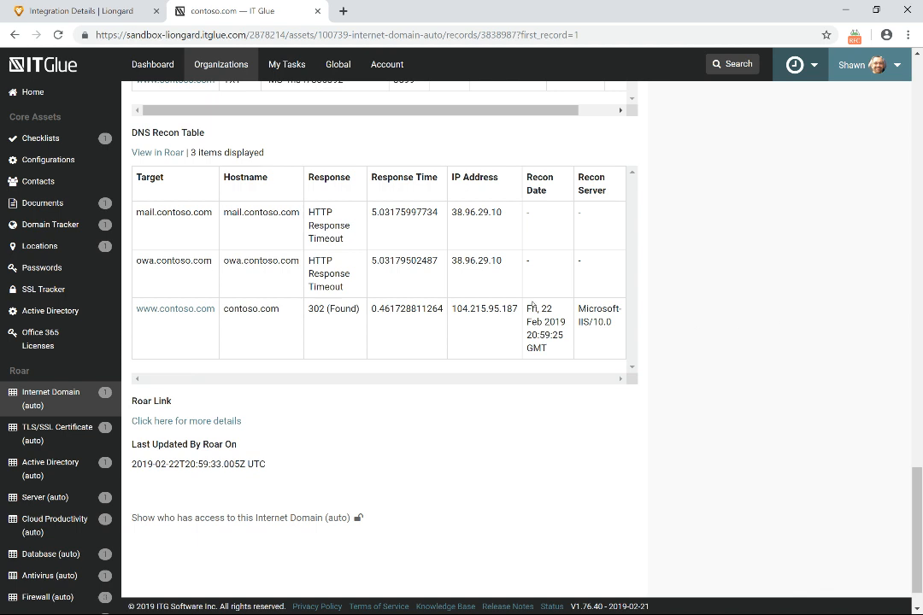
mouse_move(68, 403)
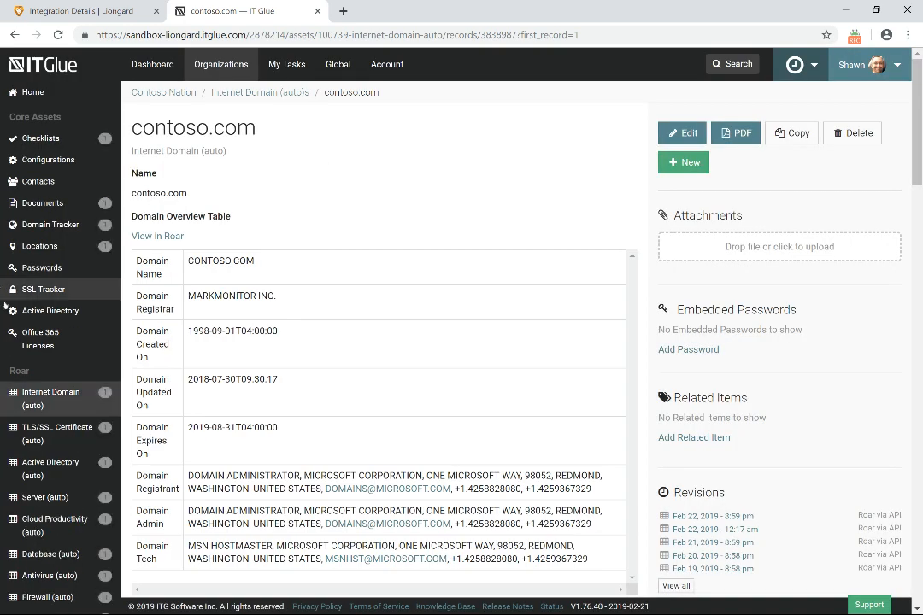
Start adding a related item to the contoso.com Internet Domain record.
scroll("down", 3)
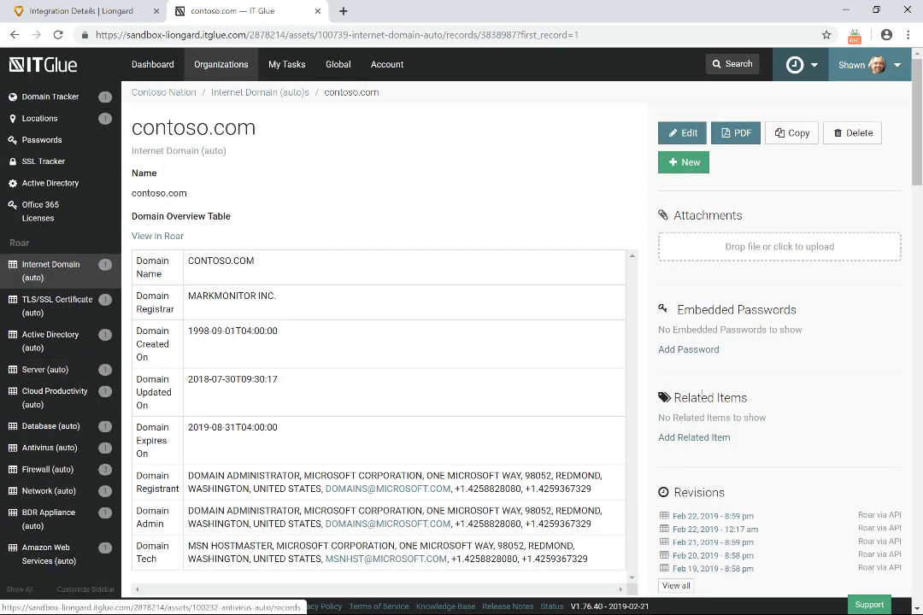
left_click(694, 438)
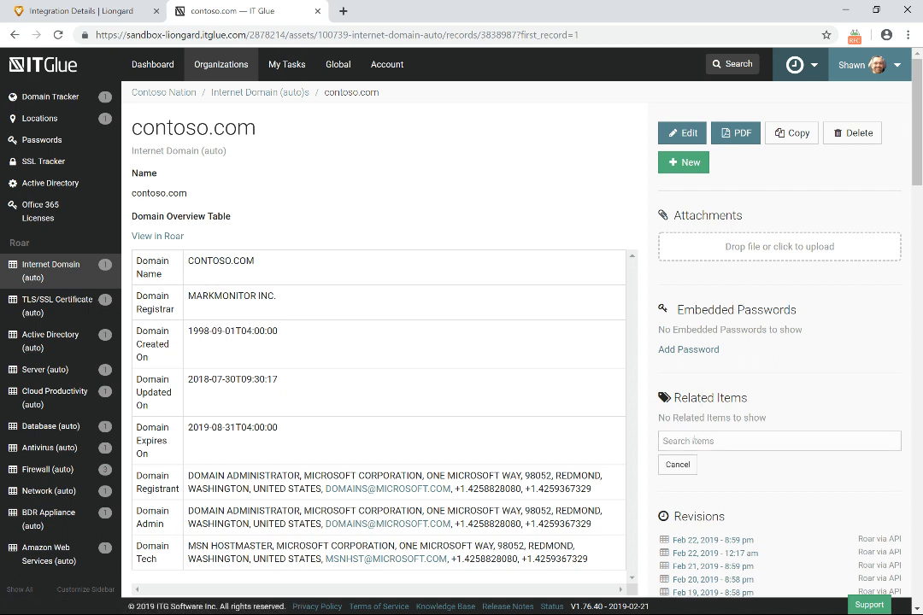